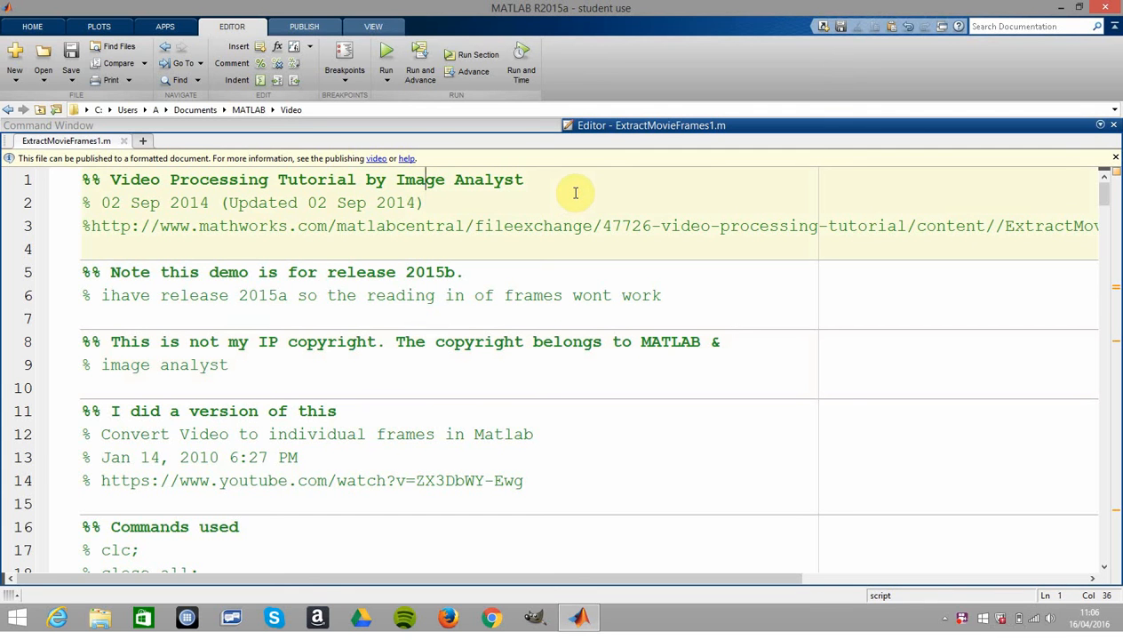
- Review the script's opening lines and copyright notice before running it
{"action": "left_click", "coordinate": [427, 226]}
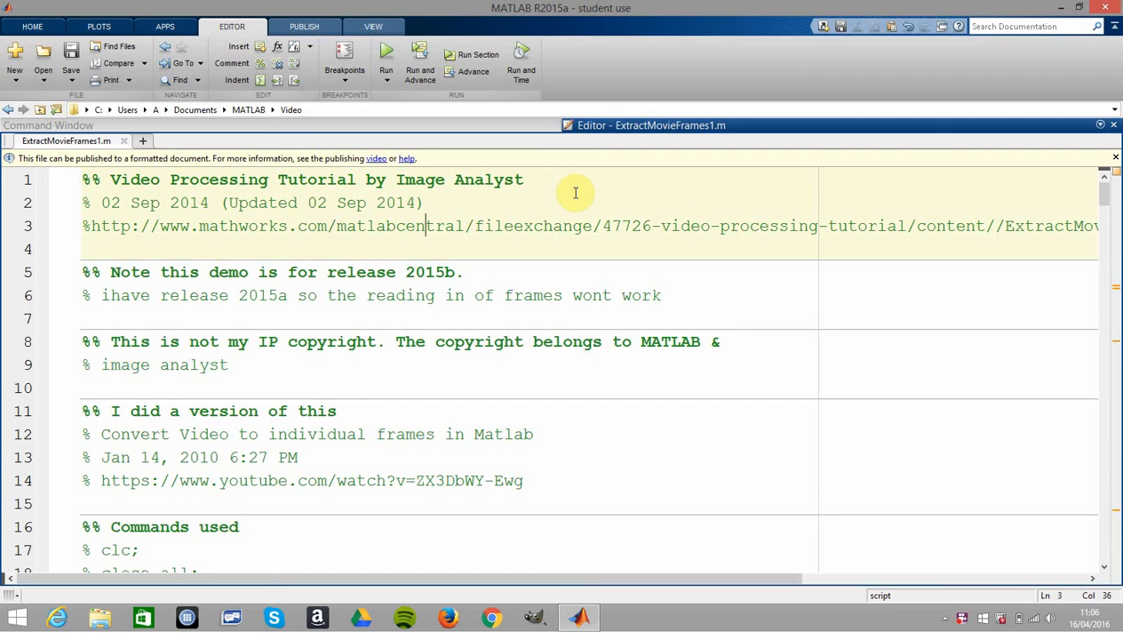
{"action": "left_click", "coordinate": [427, 341]}
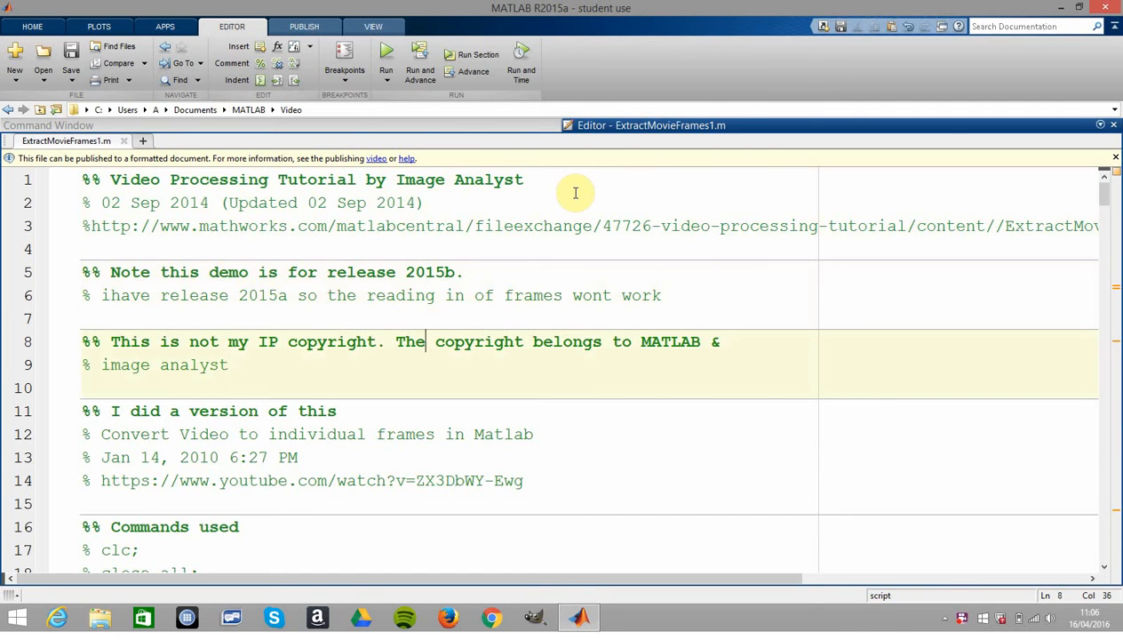
{"action": "left_click", "coordinate": [299, 456]}
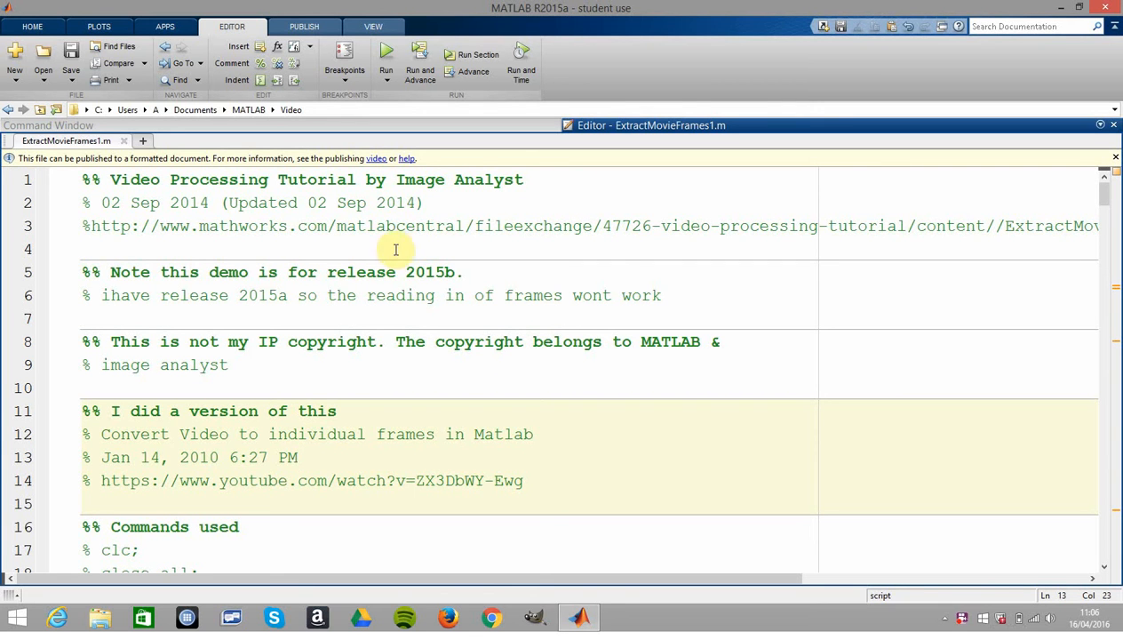
{"action": "mouse_move", "coordinate": [345, 473]}
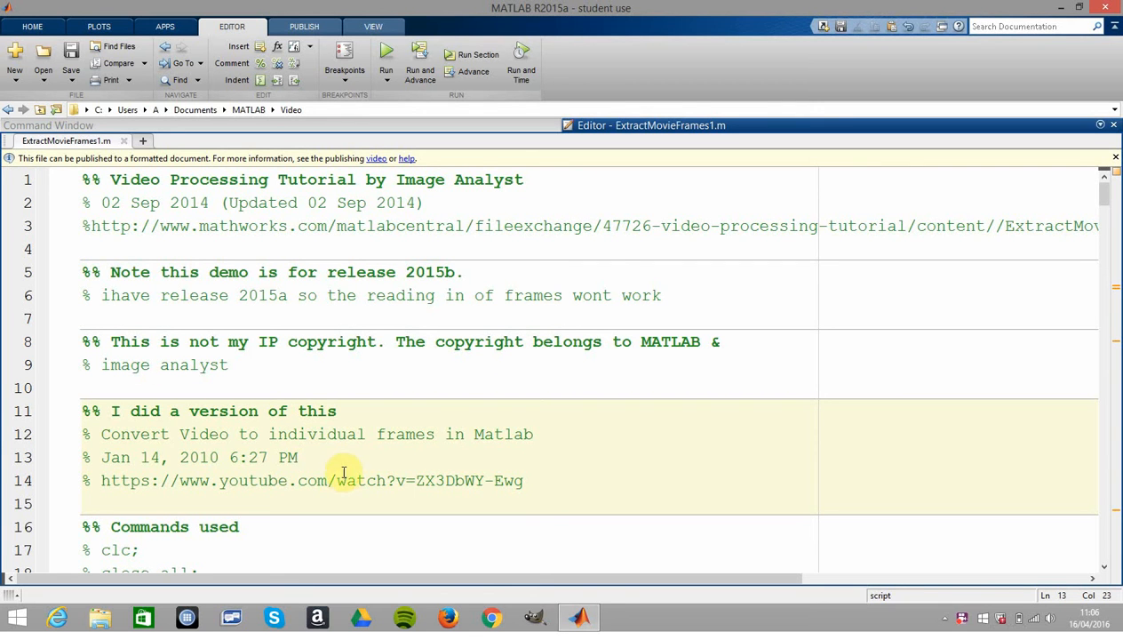
{"action": "mouse_move", "coordinate": [345, 469]}
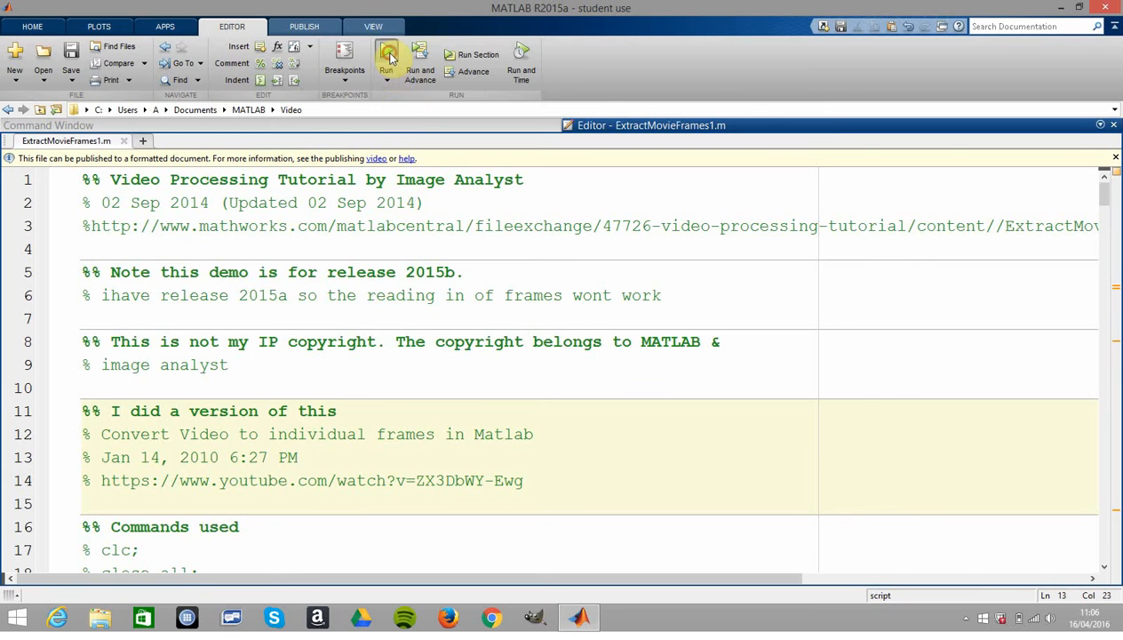
- Run ExtractMovieFrames1, save all 114 frames to disk, dismiss the done notice and decline the movie recall
{"action": "left_click", "coordinate": [388, 57]}
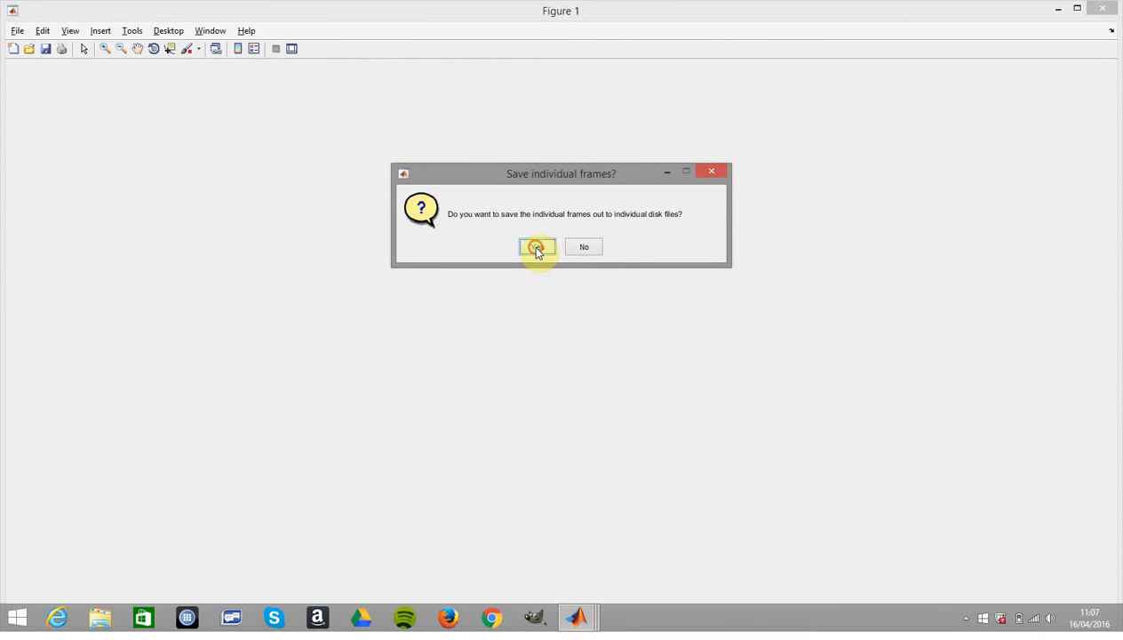
{"action": "left_click", "coordinate": [537, 247]}
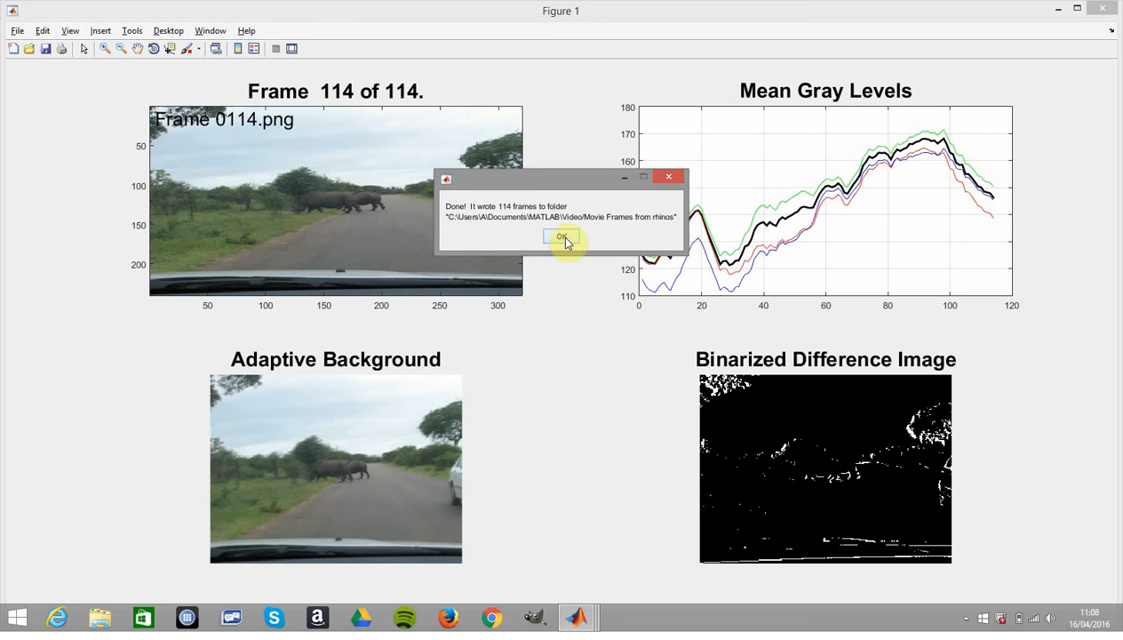
{"action": "left_click", "coordinate": [561, 238]}
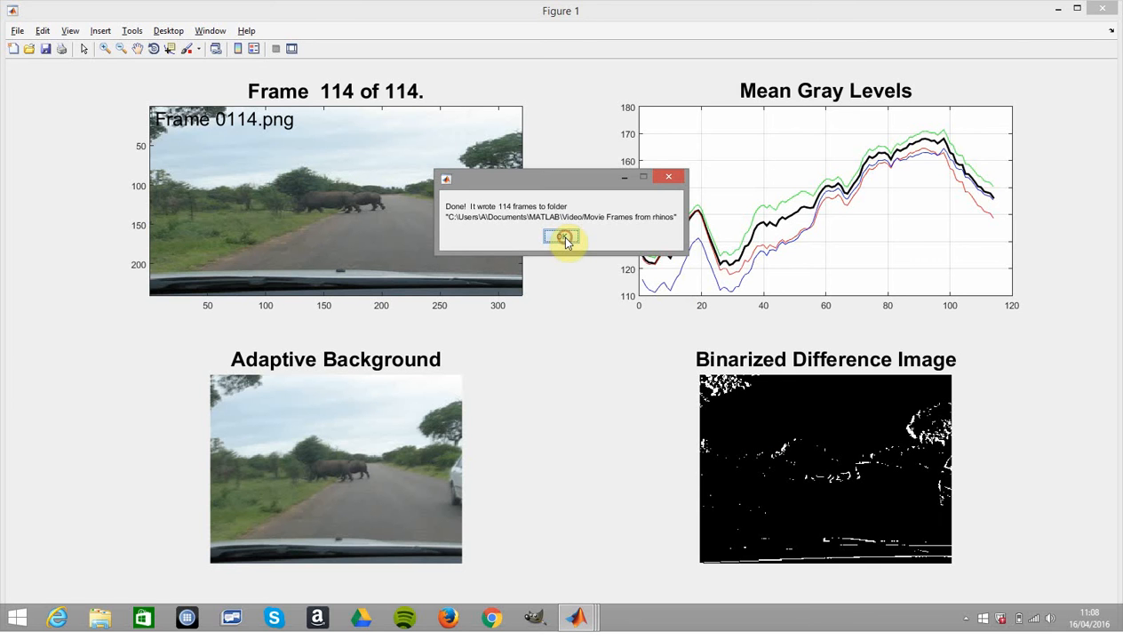
{"action": "left_click", "coordinate": [562, 237]}
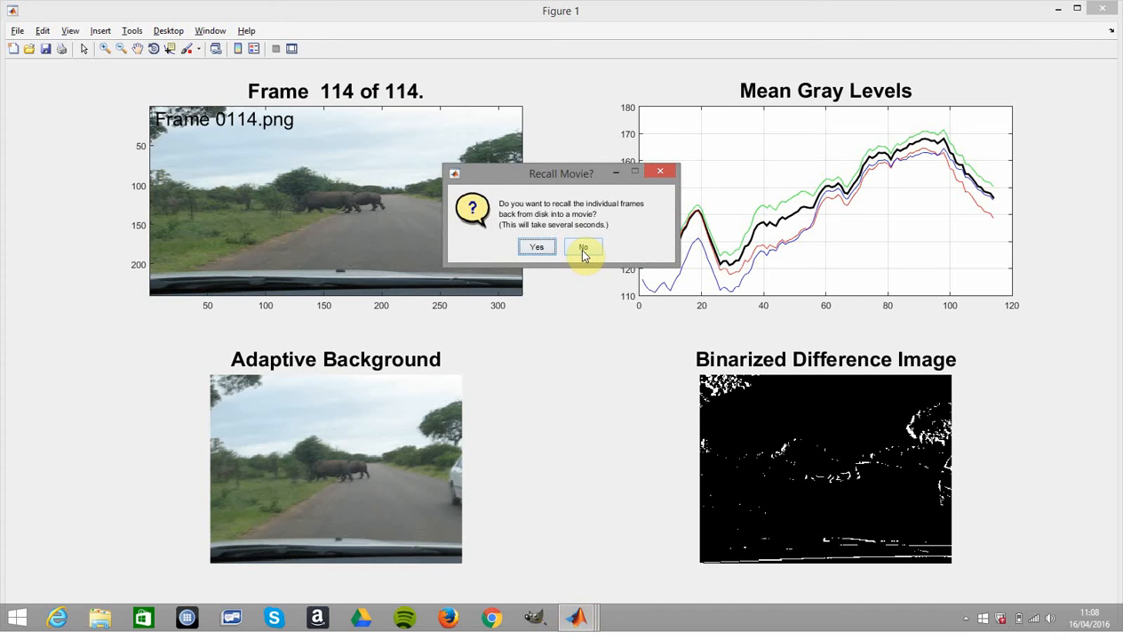
{"action": "left_click", "coordinate": [582, 245]}
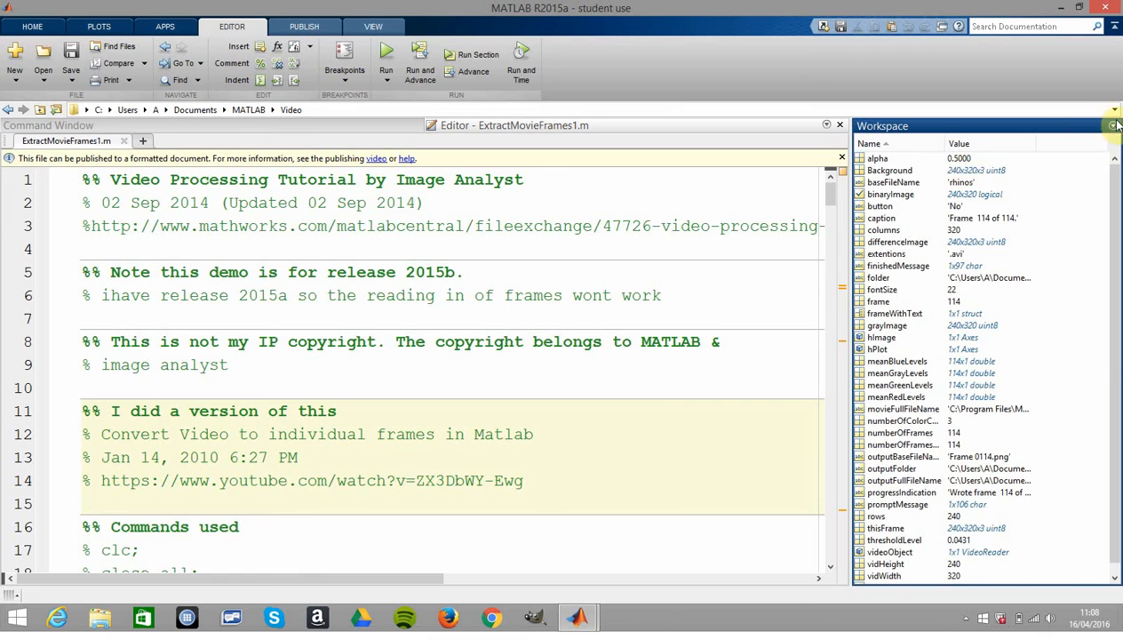
- Close the Workspace panel and review the header comments, File Exchange URL and Convert Video note
{"action": "left_click", "coordinate": [1116, 125]}
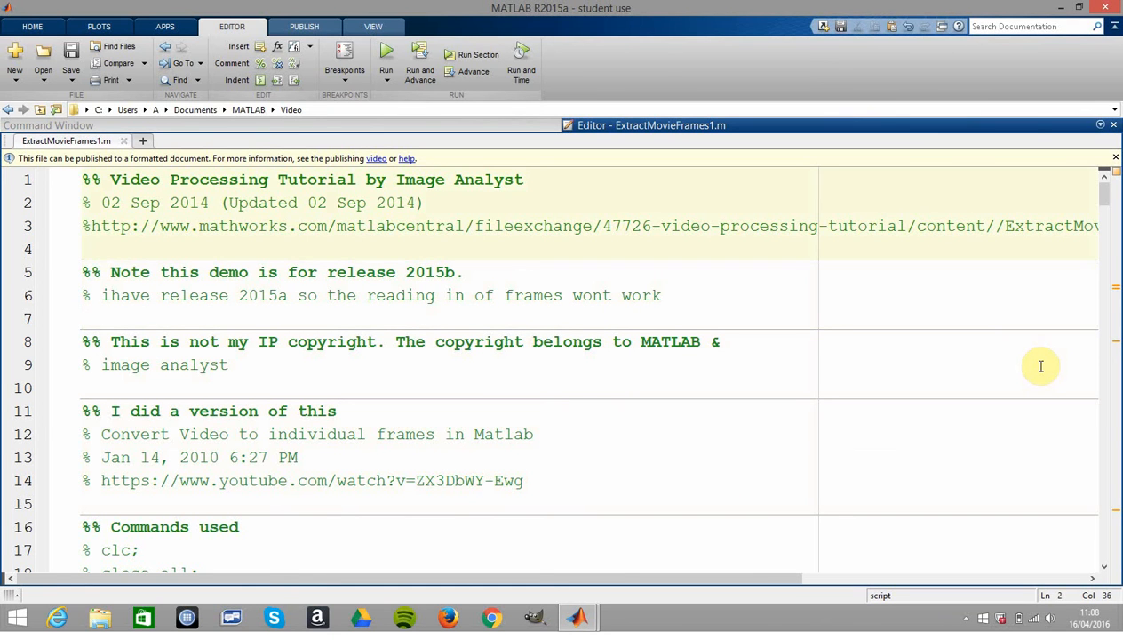
{"action": "left_click", "coordinate": [425, 203]}
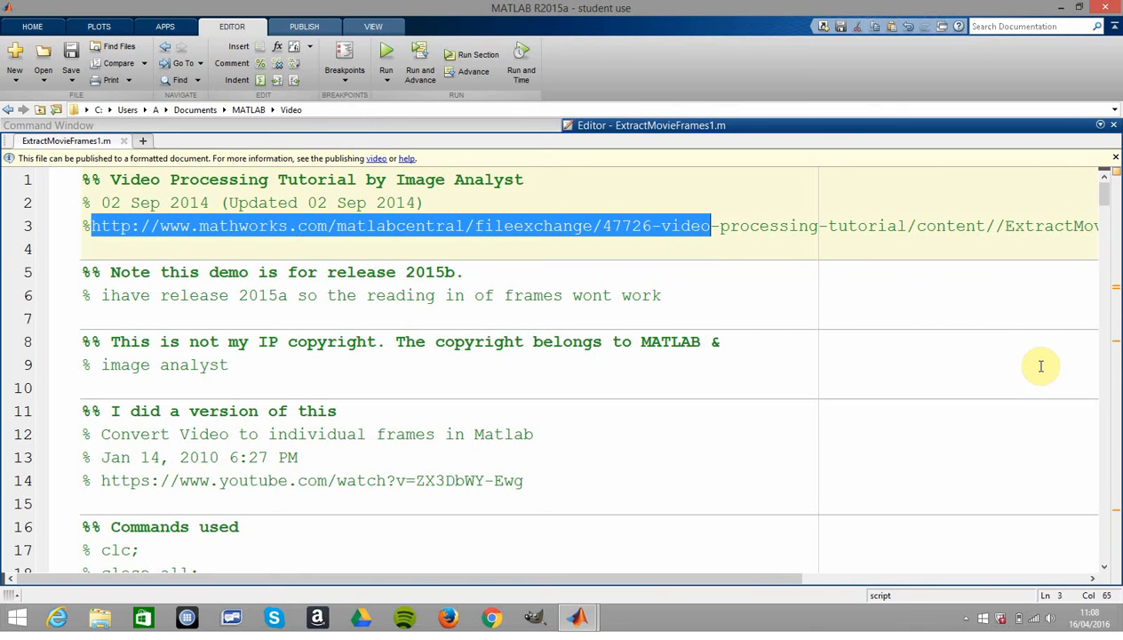
{"action": "scroll", "scroll_direction": "right", "scroll_amount": 3}
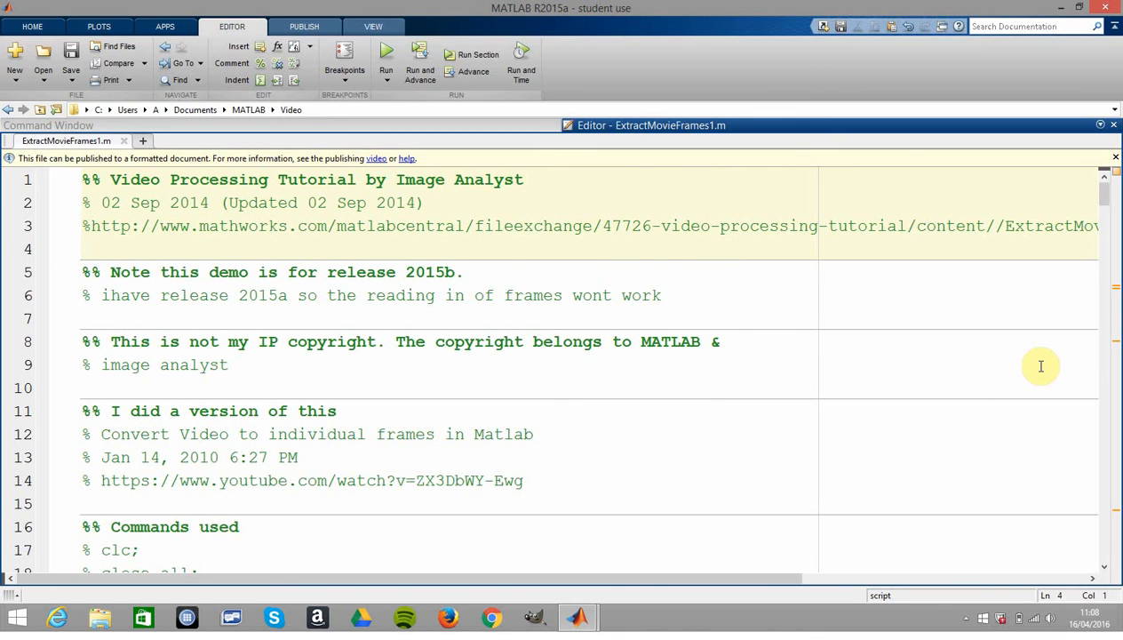
{"action": "left_click", "coordinate": [99, 433]}
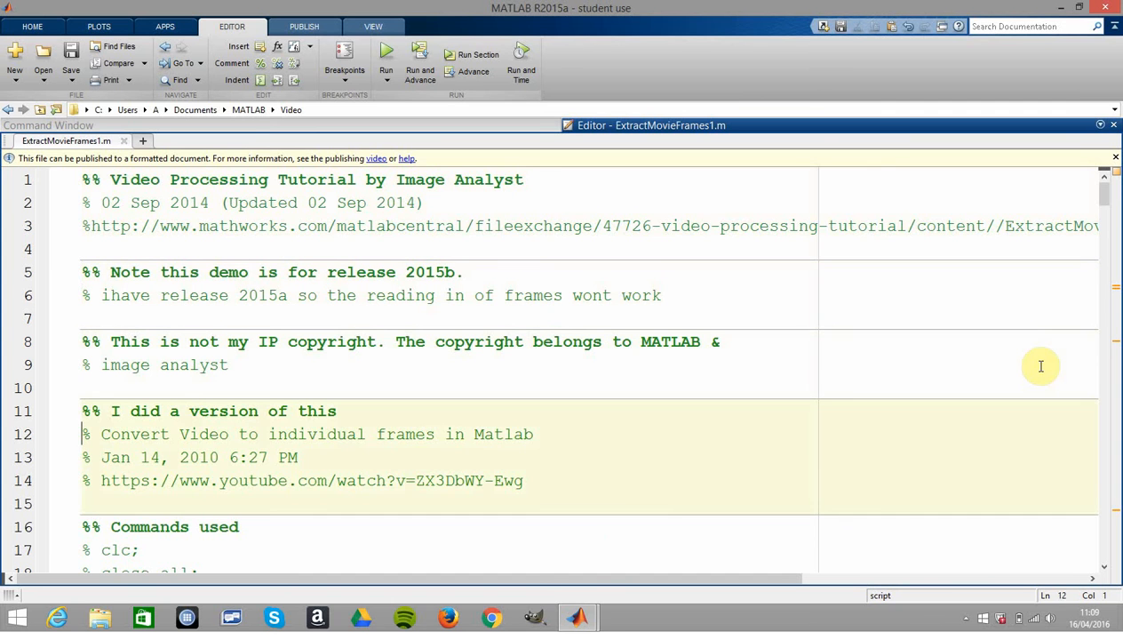
{"action": "scroll", "scroll_direction": "down", "scroll_amount": 3}
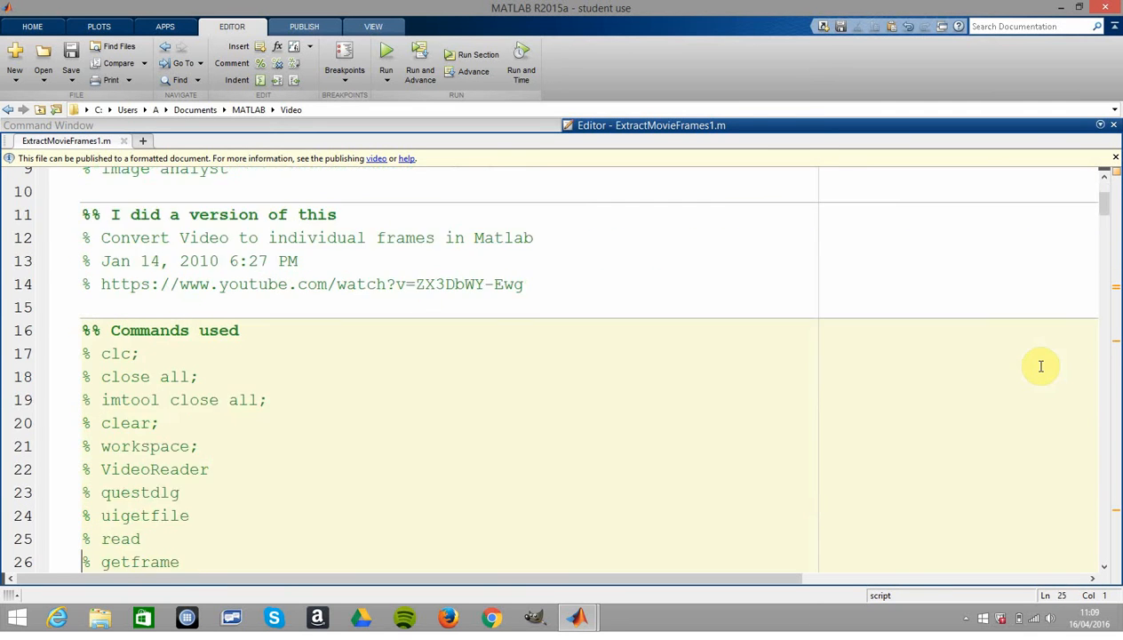
{"action": "scroll", "scroll_direction": "down", "scroll_amount": 3}
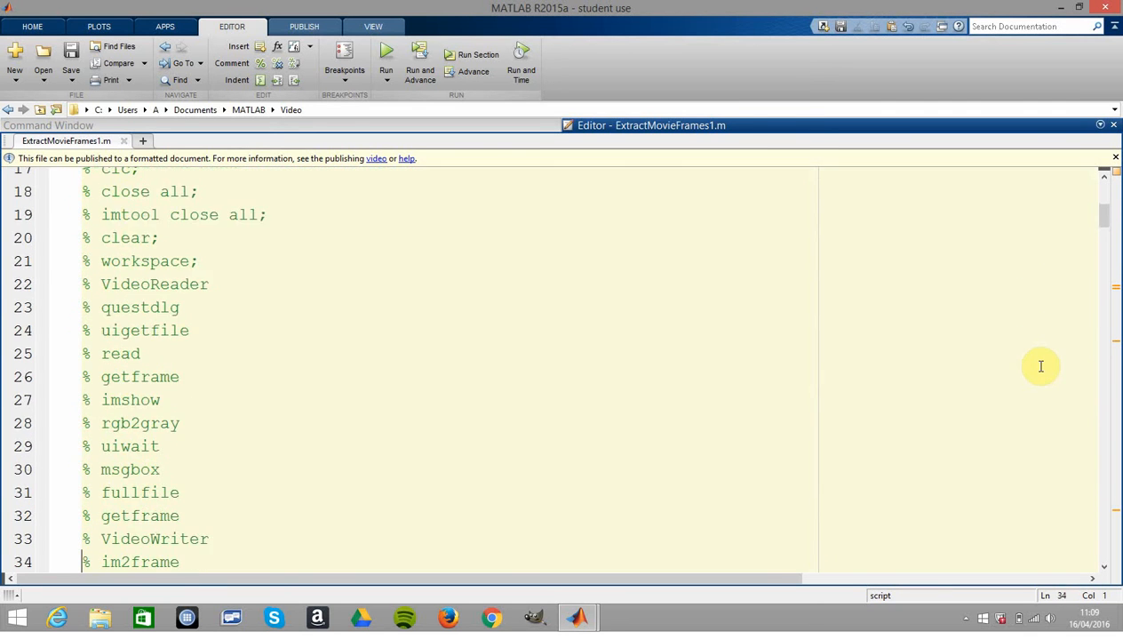
{"action": "scroll", "scroll_direction": "down", "scroll_amount": 3}
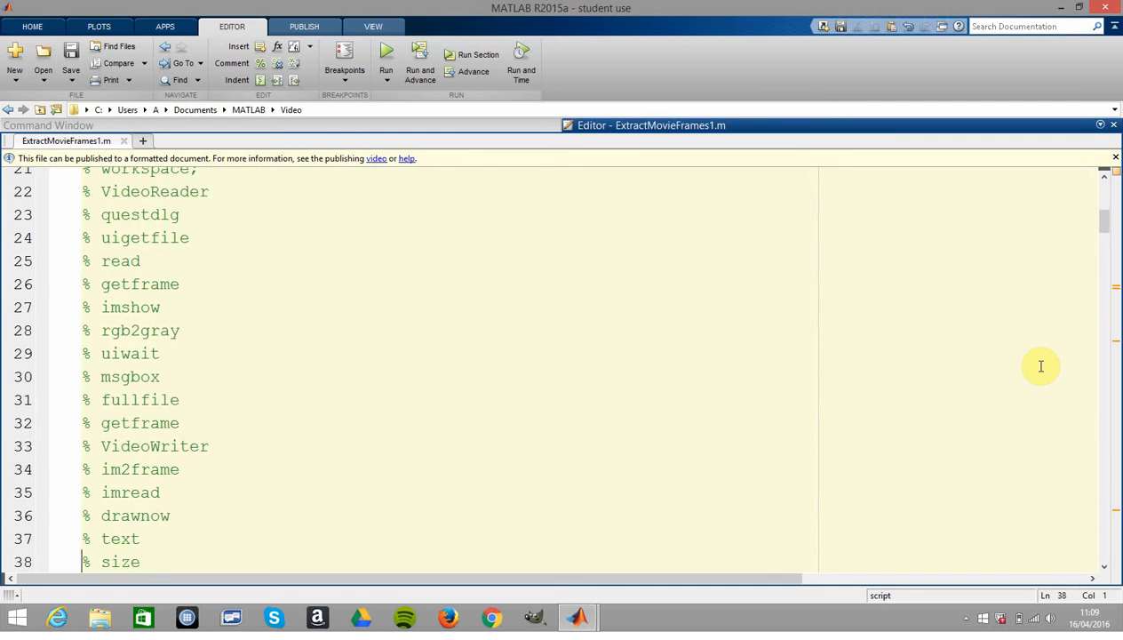
{"action": "scroll", "scroll_direction": "down", "scroll_amount": 3}
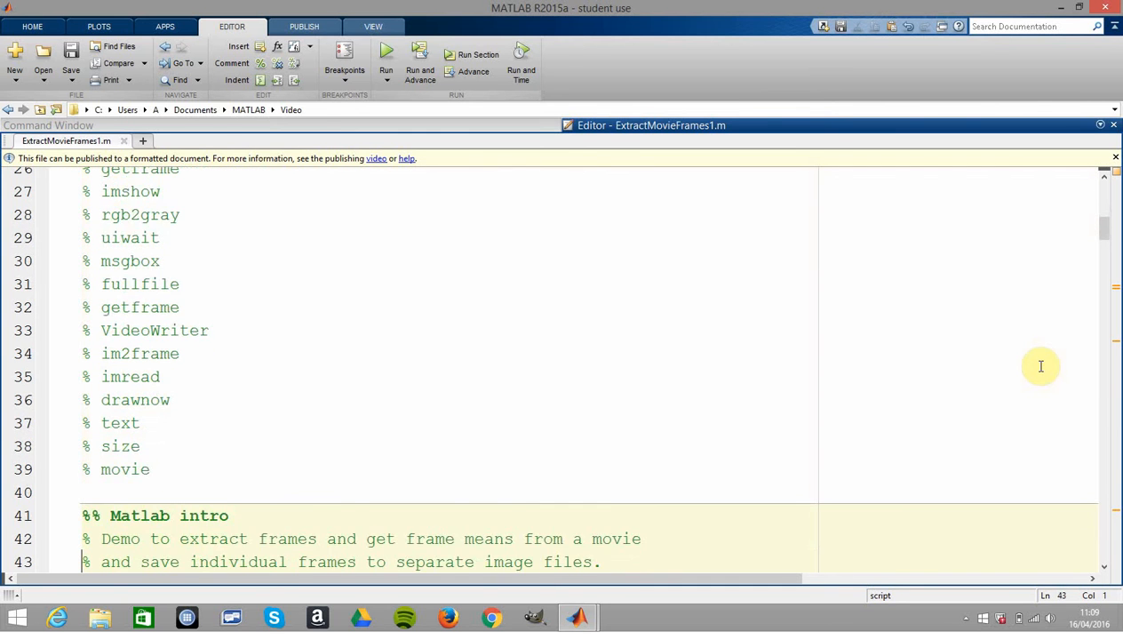
{"action": "scroll", "scroll_direction": "down", "scroll_amount": 3}
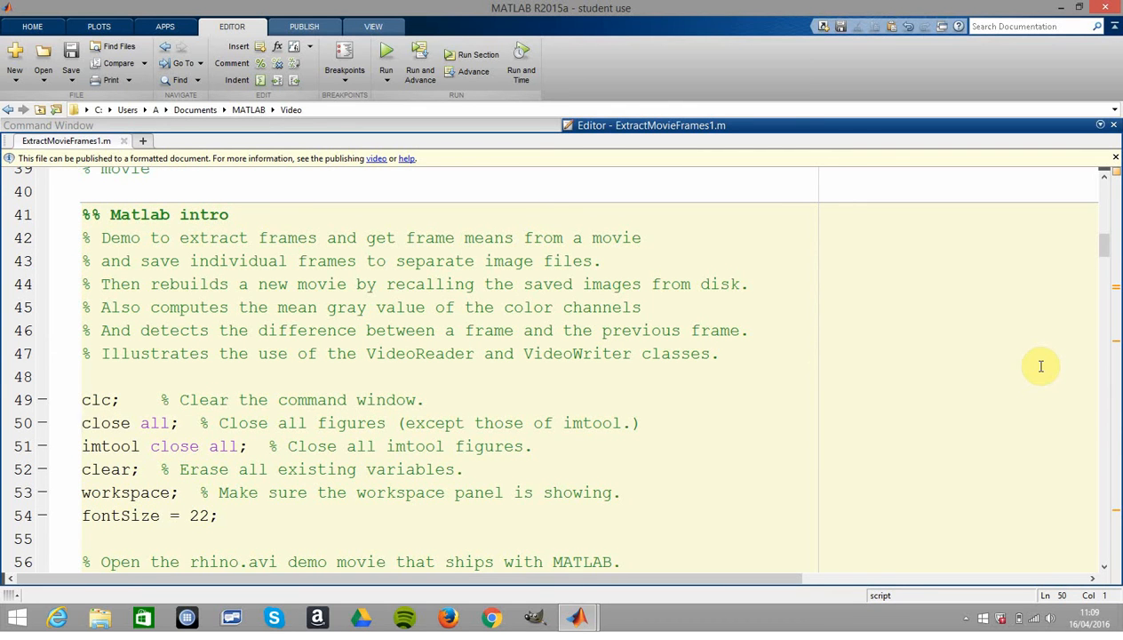
{"action": "left_click", "coordinate": [82, 469]}
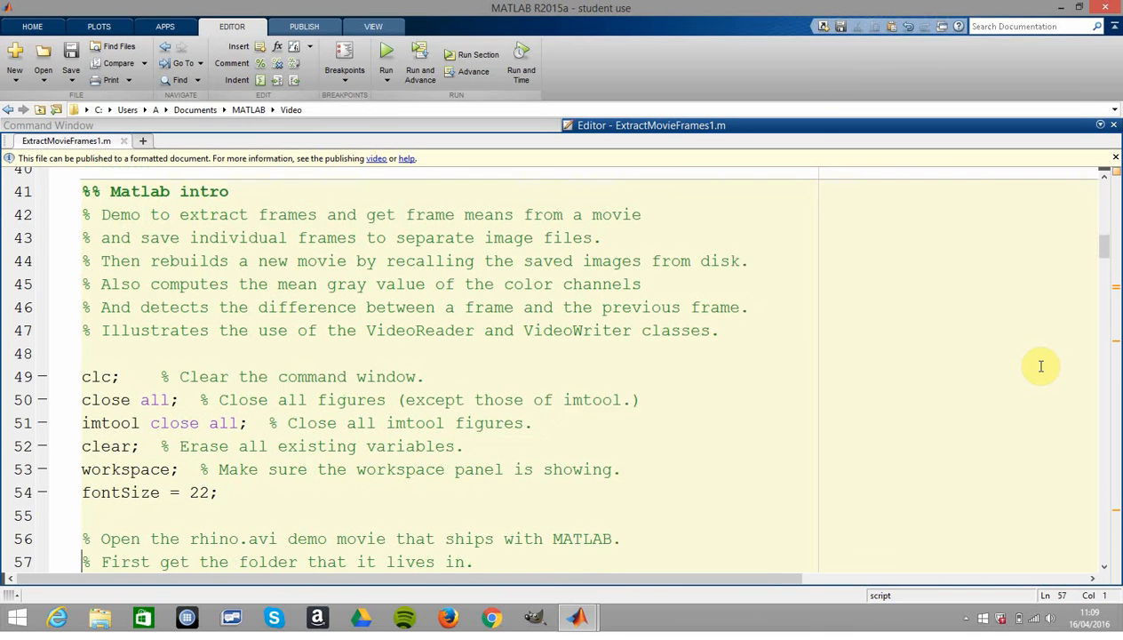
{"action": "scroll", "scroll_direction": "down", "scroll_amount": 3}
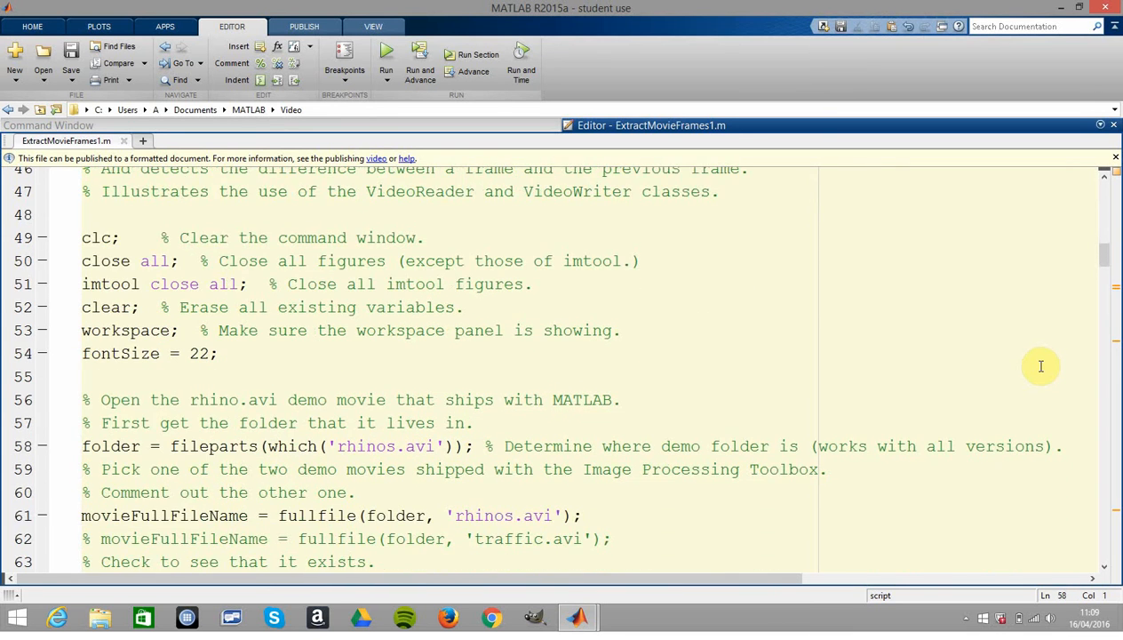
{"action": "double_click", "coordinate": [111, 444]}
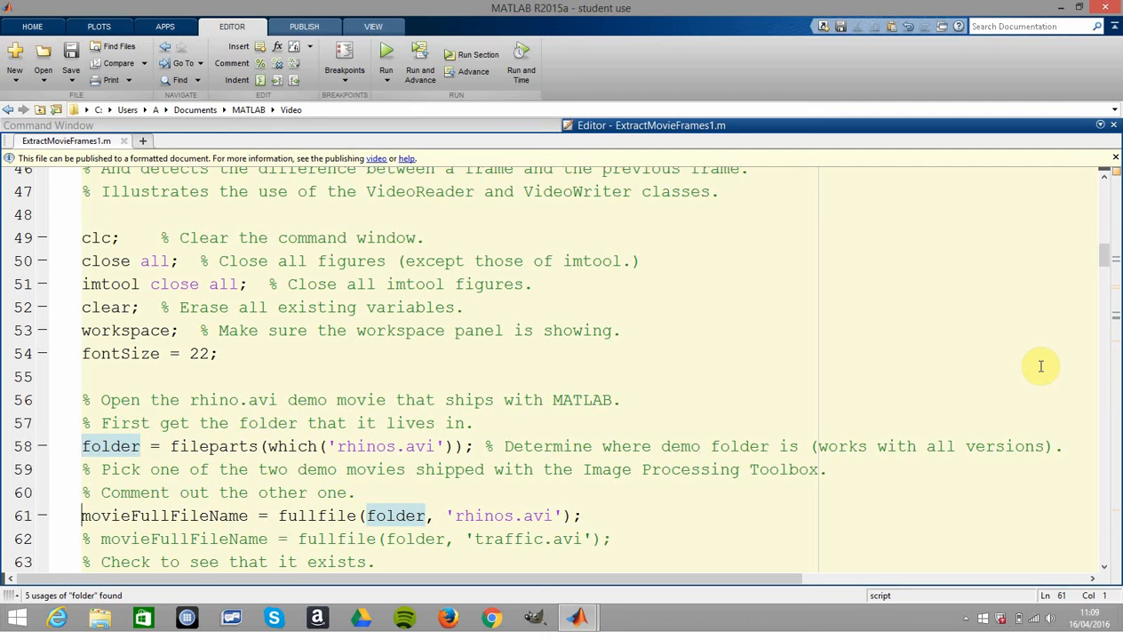
{"action": "scroll", "scroll_direction": "down", "scroll_amount": 3}
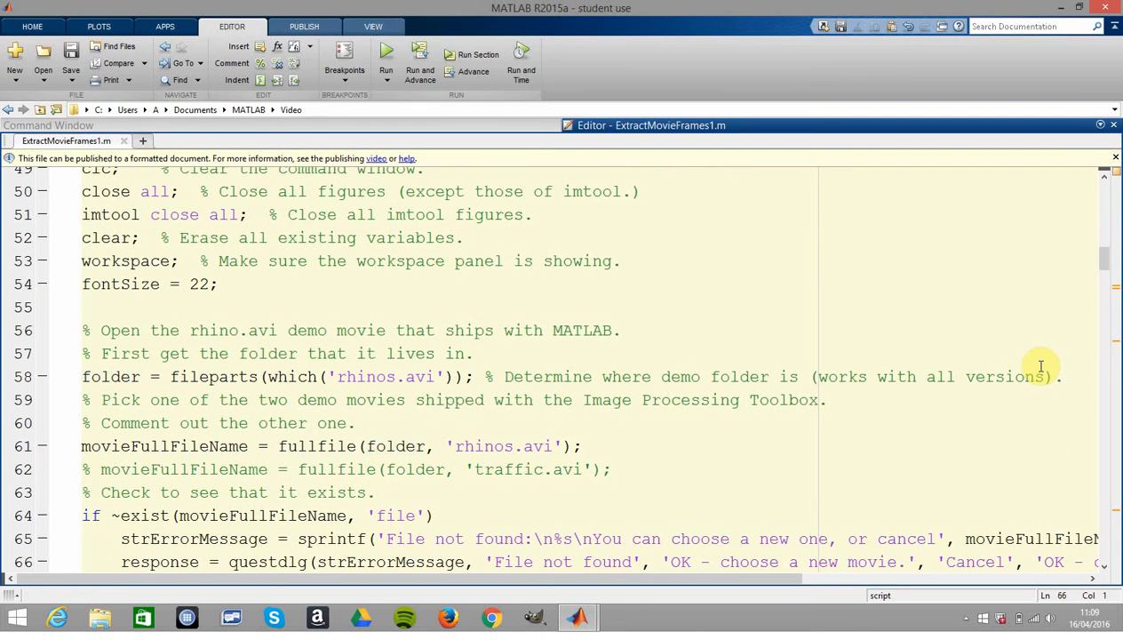
{"action": "scroll", "scroll_direction": "down", "scroll_amount": 3}
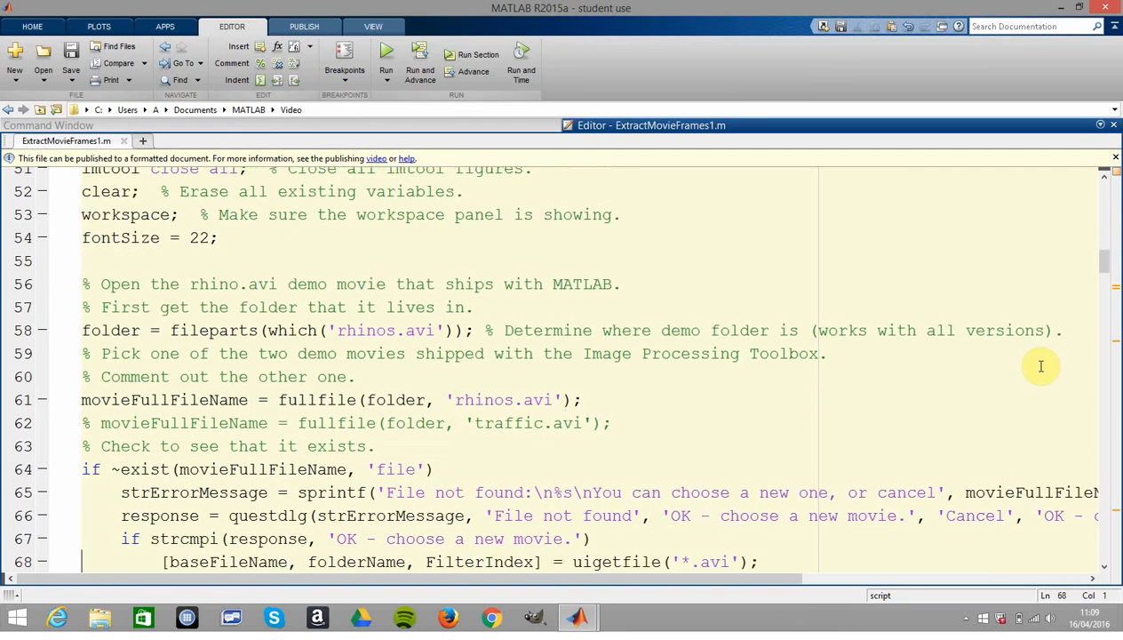
{"action": "scroll", "scroll_direction": "down", "scroll_amount": 3}
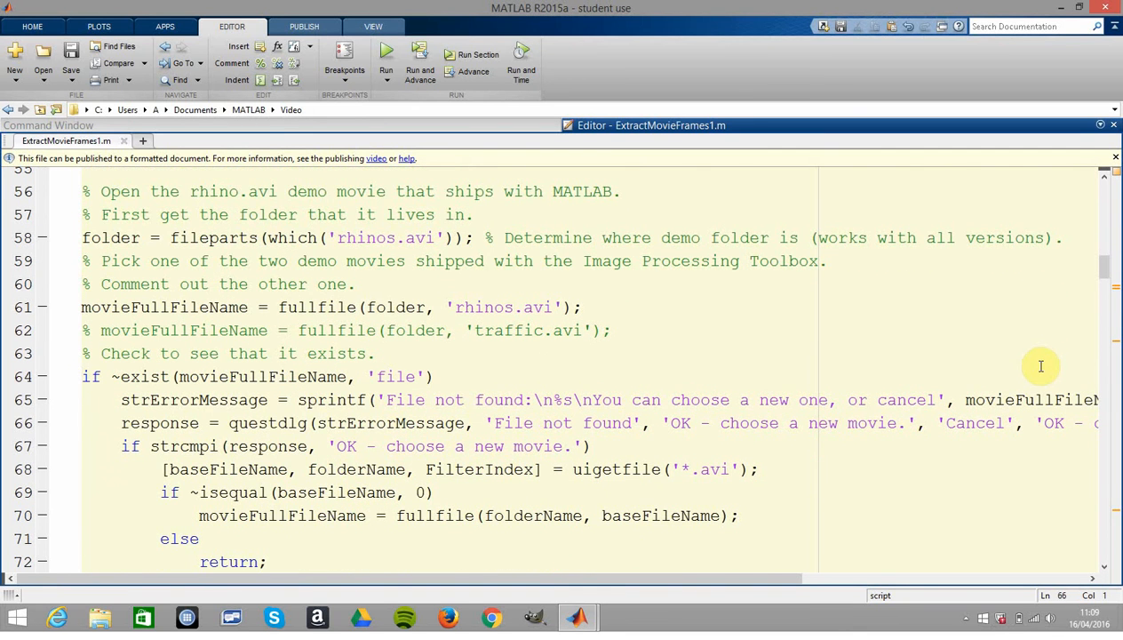
{"action": "left_click", "coordinate": [81, 492]}
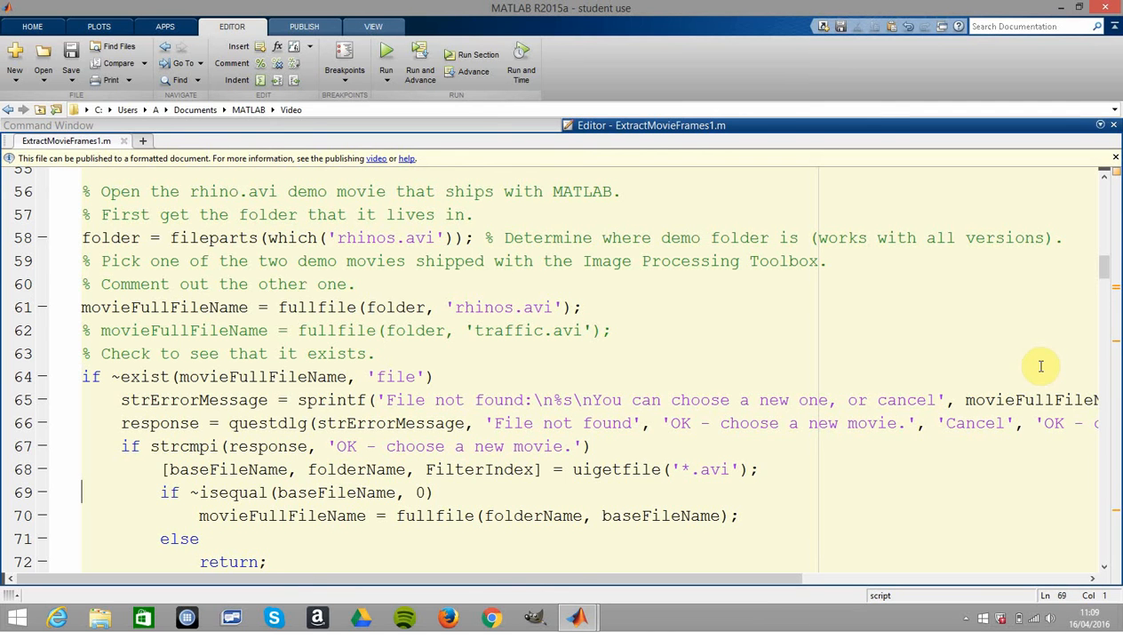
{"action": "scroll", "scroll_direction": "down", "scroll_amount": 3}
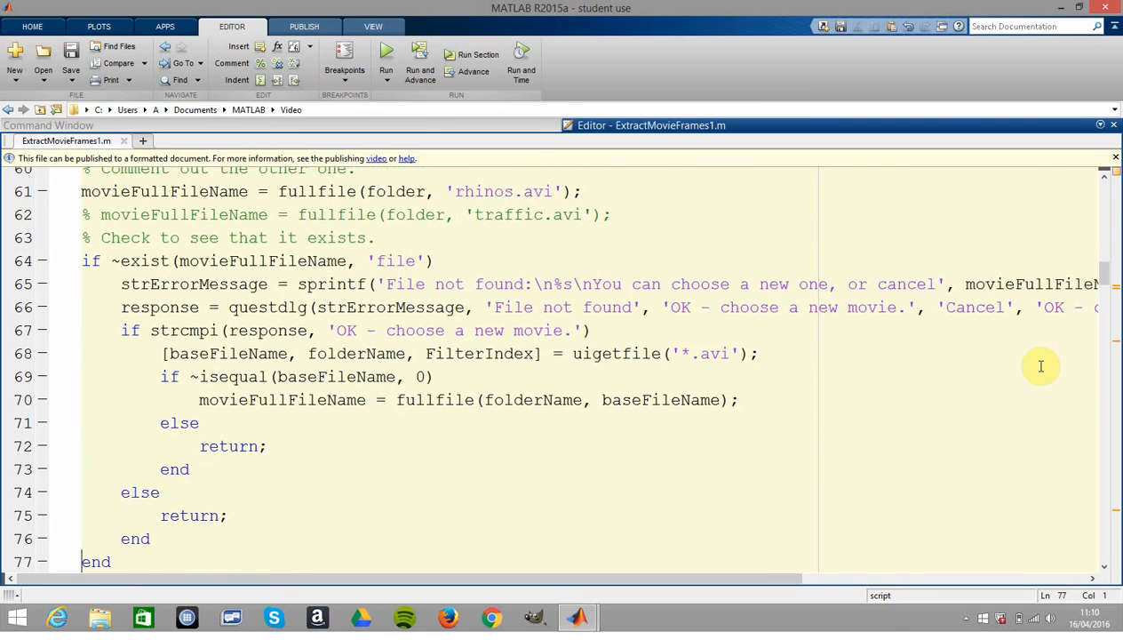
- Review the save-frames prompt, its yes branch, and the folder = pwd line
{"action": "scroll", "scroll_direction": "down", "scroll_amount": 3}
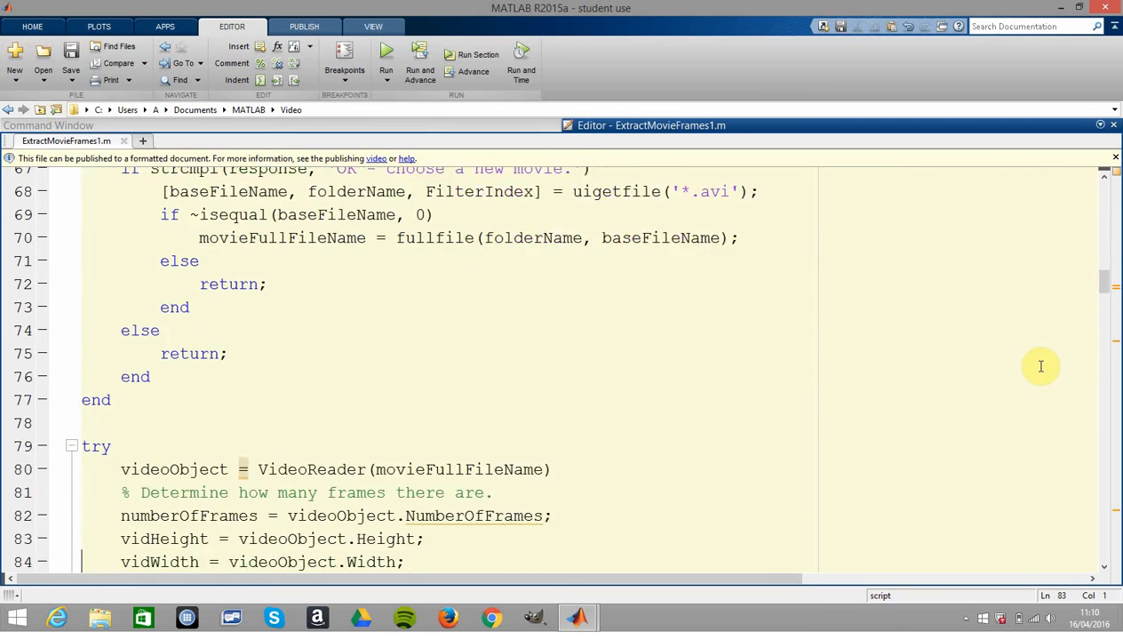
{"action": "scroll", "scroll_direction": "down", "scroll_amount": 3}
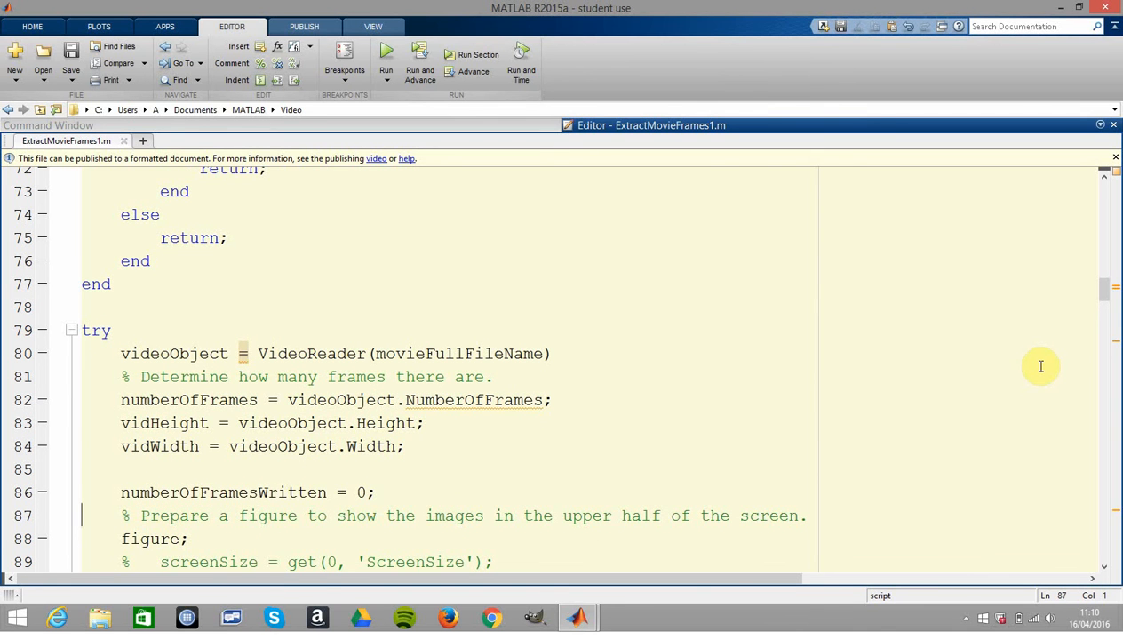
{"action": "scroll", "scroll_direction": "down", "scroll_amount": 3}
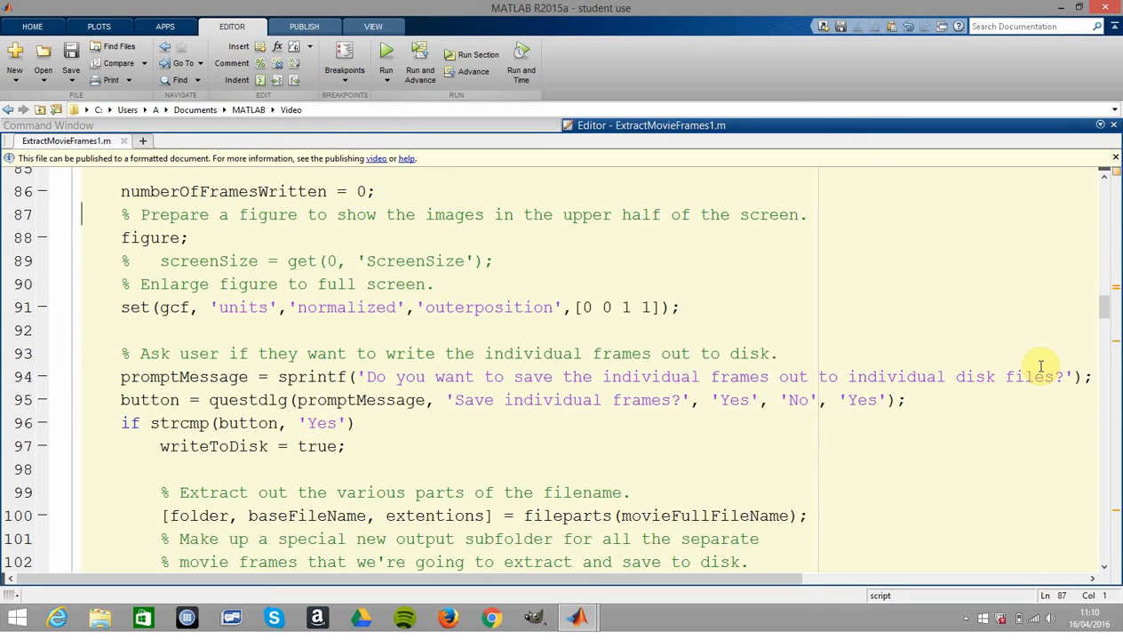
{"action": "left_click", "coordinate": [86, 331]}
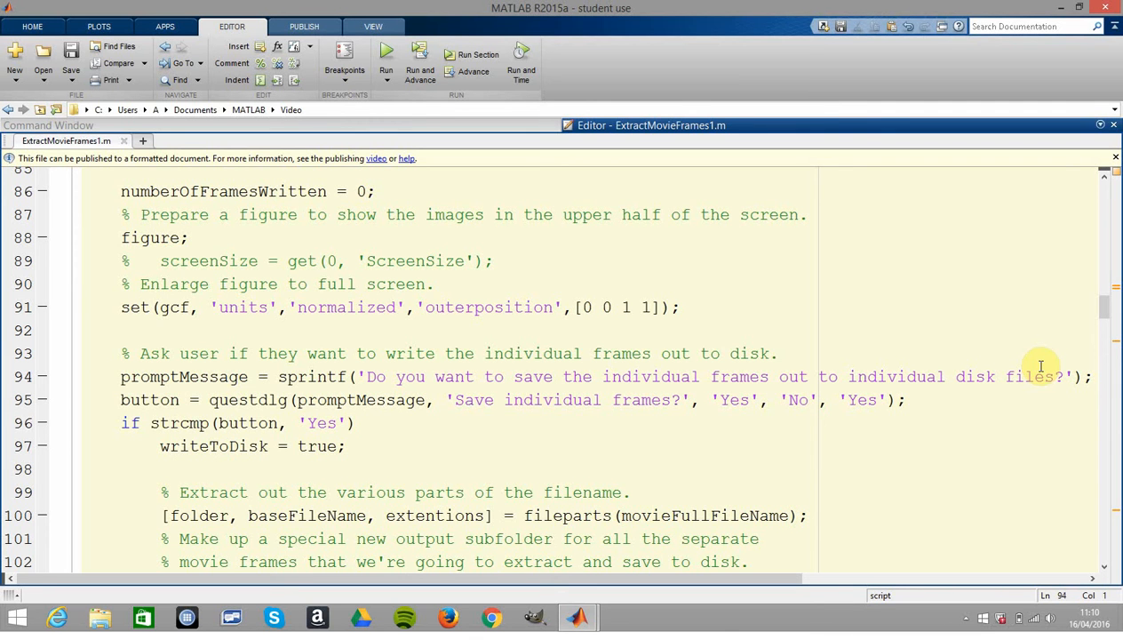
{"action": "left_click", "coordinate": [260, 377]}
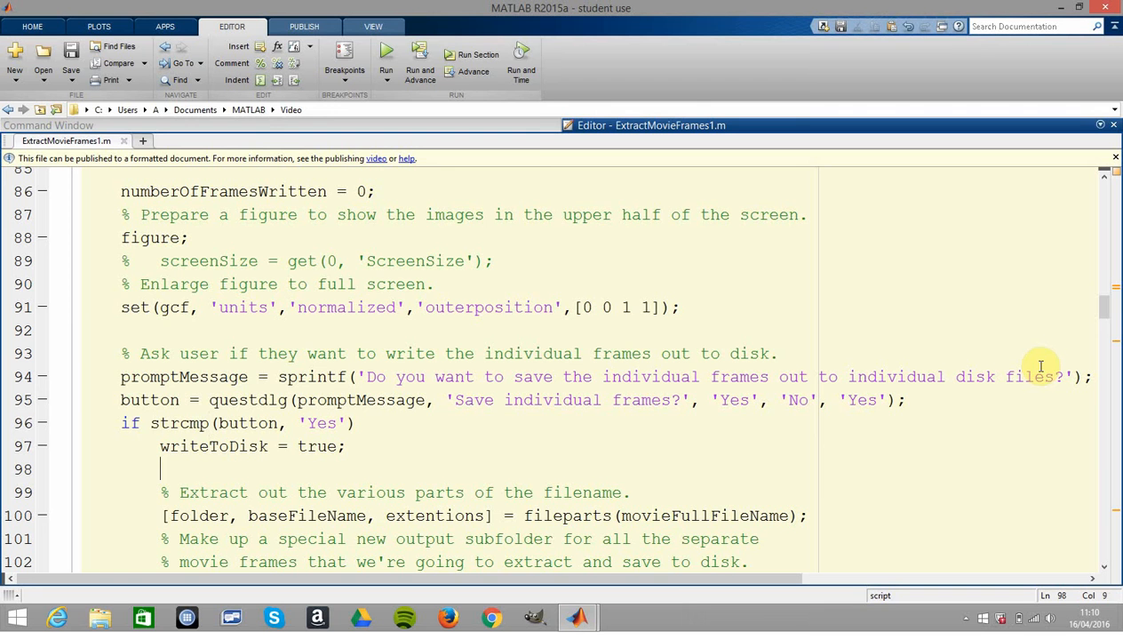
{"action": "left_click", "coordinate": [210, 492]}
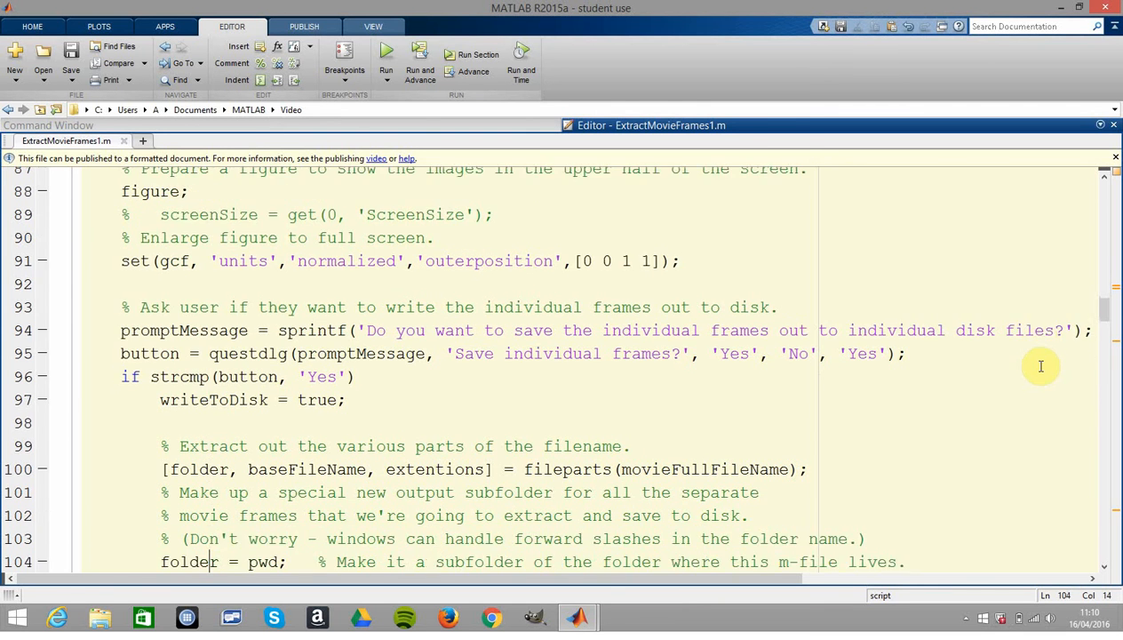
- Show the folder variable's usages and review the Movie Frames subfolder name and mkdir line
{"action": "scroll", "scroll_direction": "down", "scroll_amount": 3}
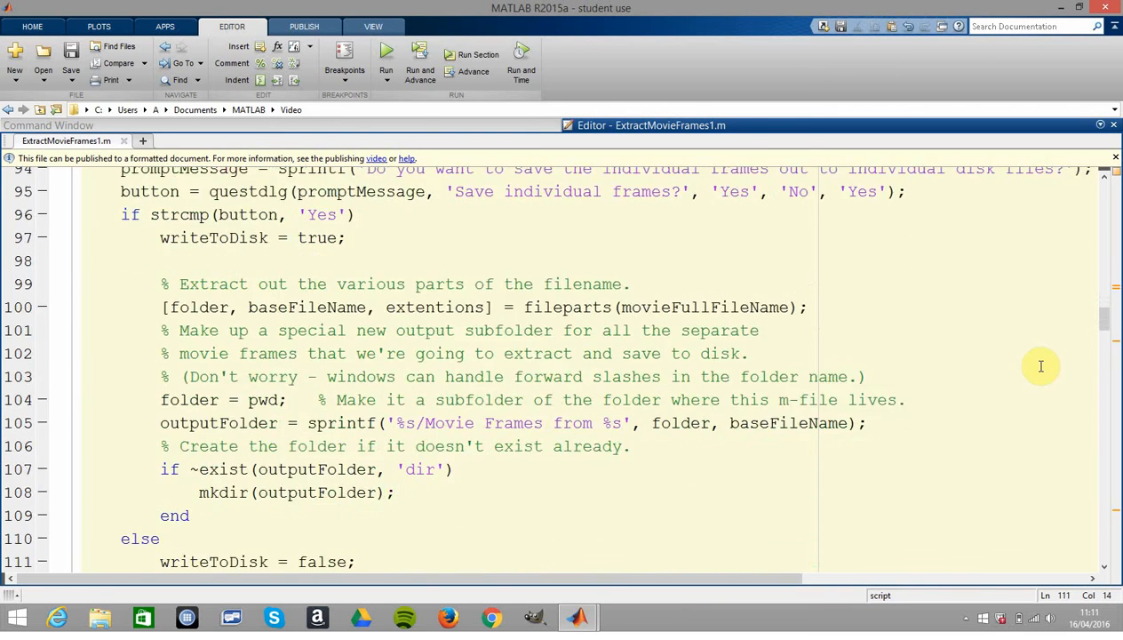
{"action": "left_click", "coordinate": [206, 285]}
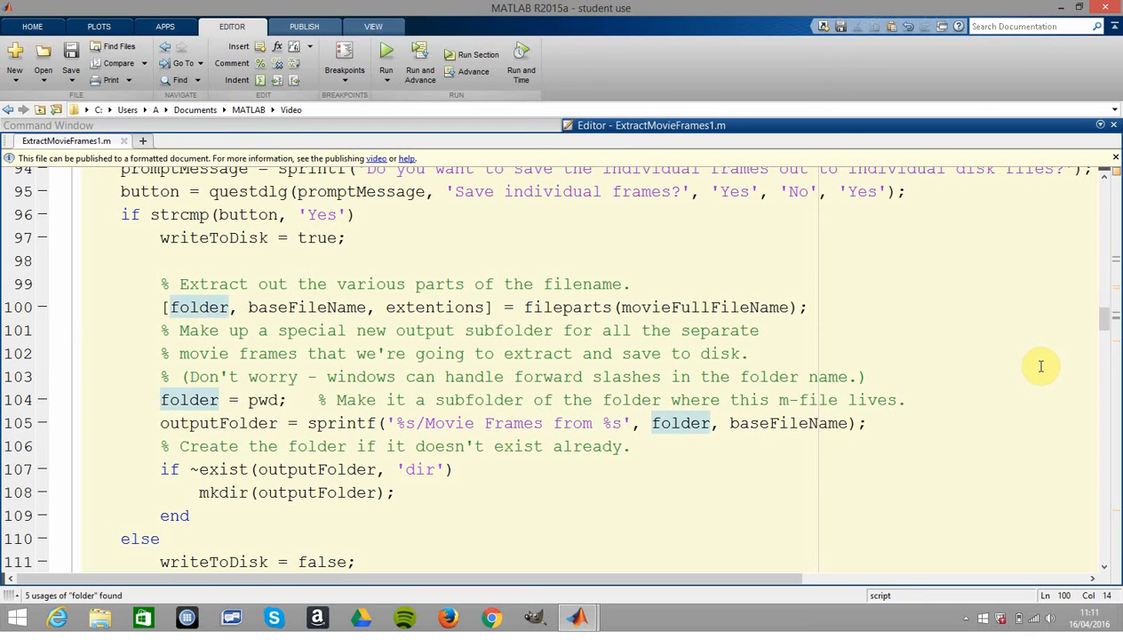
{"action": "left_click", "coordinate": [523, 305]}
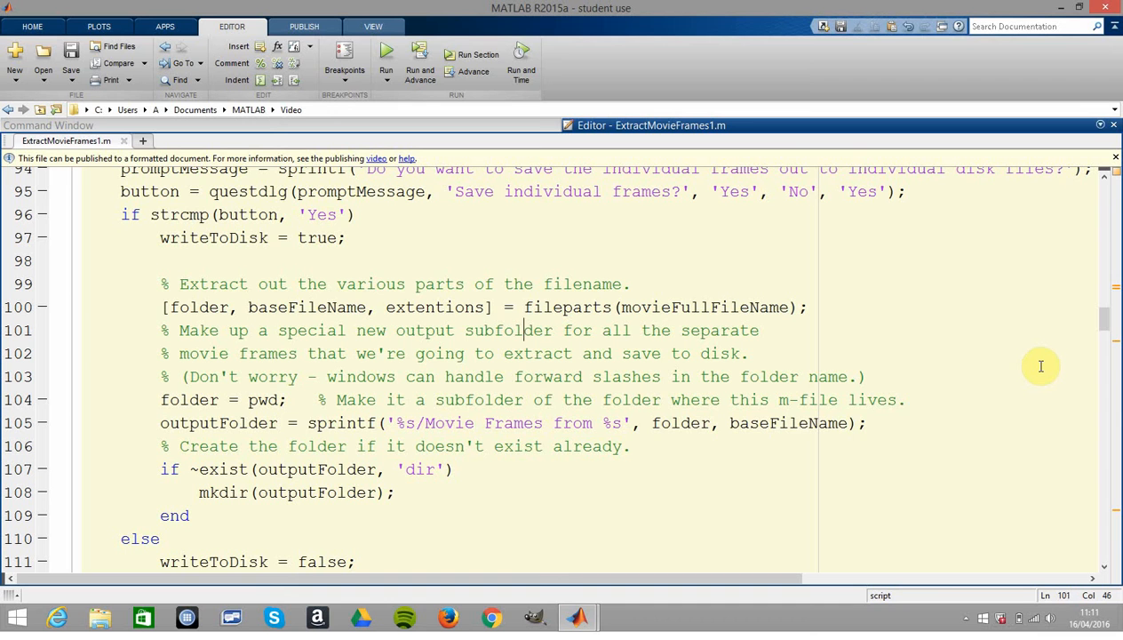
{"action": "left_click", "coordinate": [514, 423]}
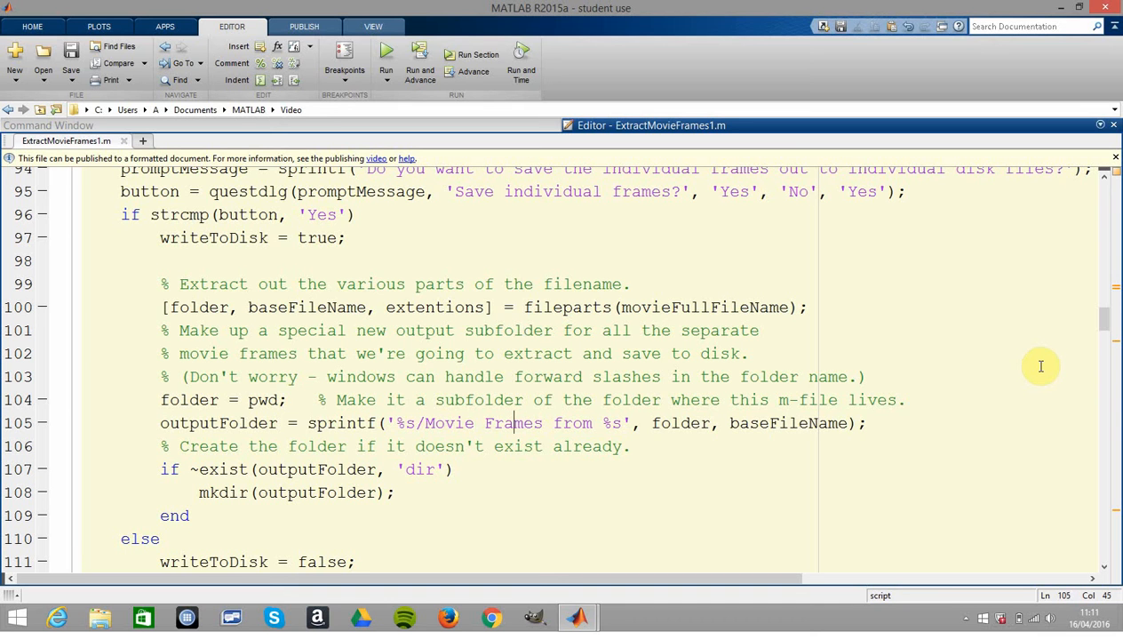
{"action": "left_click", "coordinate": [366, 492]}
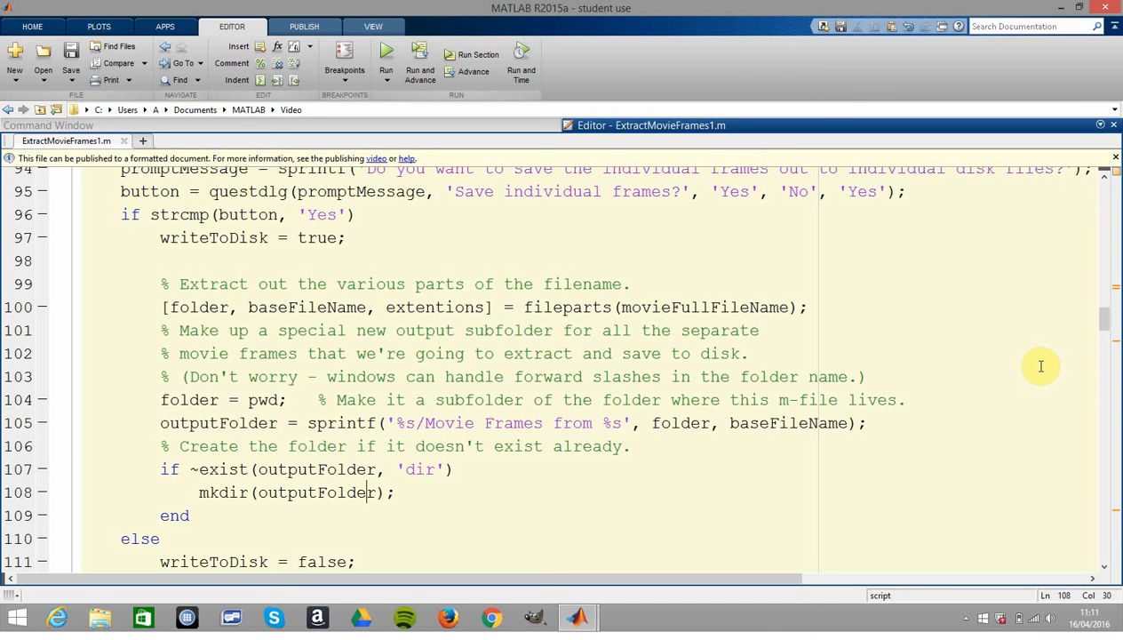
{"action": "scroll", "scroll_direction": "down", "scroll_amount": 3}
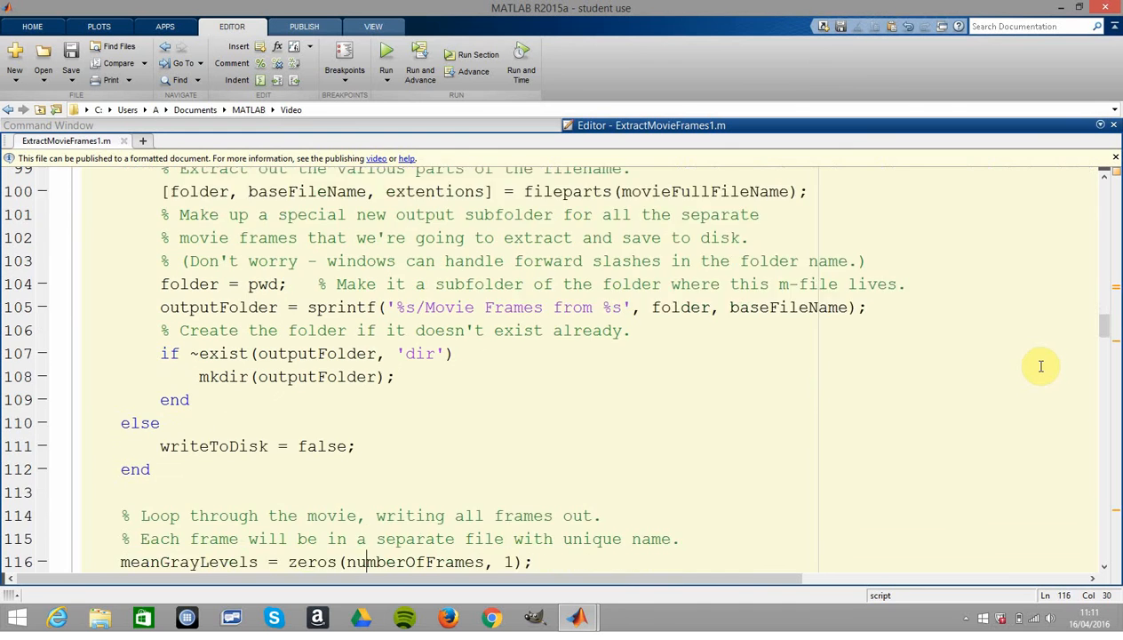
- Show numberOfFrames usages and review the preallocation of mean green levels
{"action": "scroll", "scroll_direction": "down", "scroll_amount": 3}
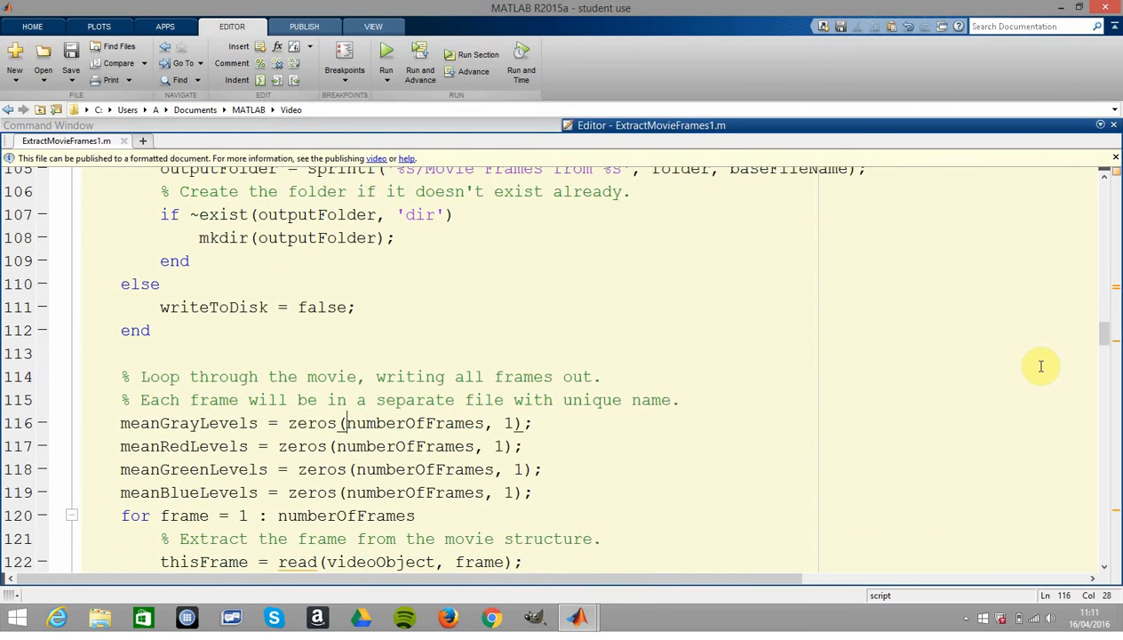
{"action": "double_click", "coordinate": [412, 423]}
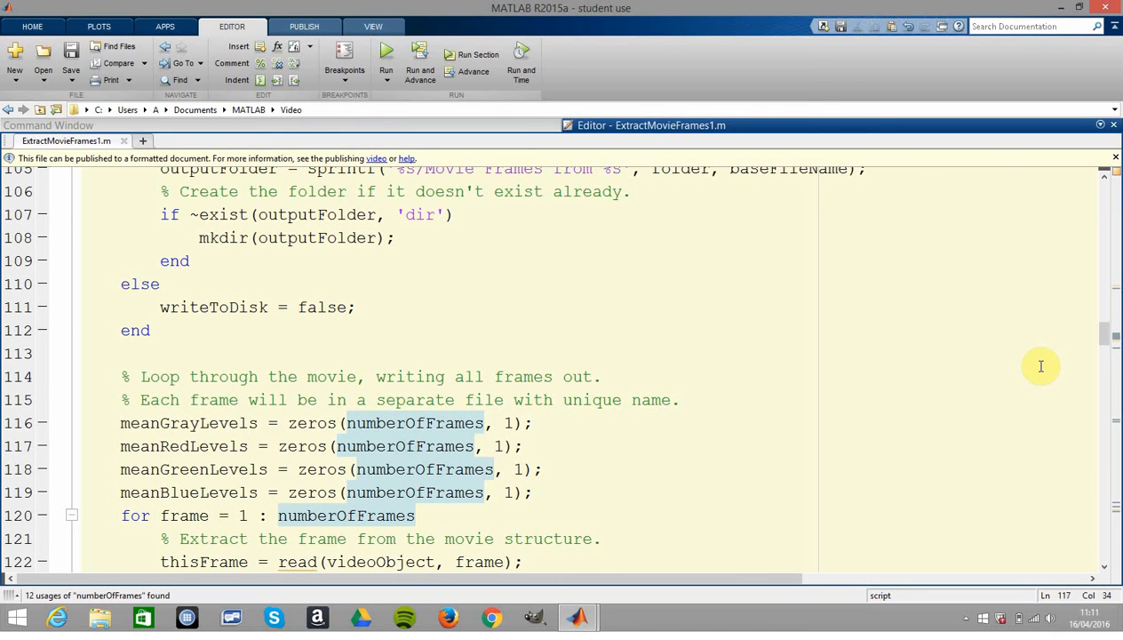
{"action": "left_click", "coordinate": [405, 470]}
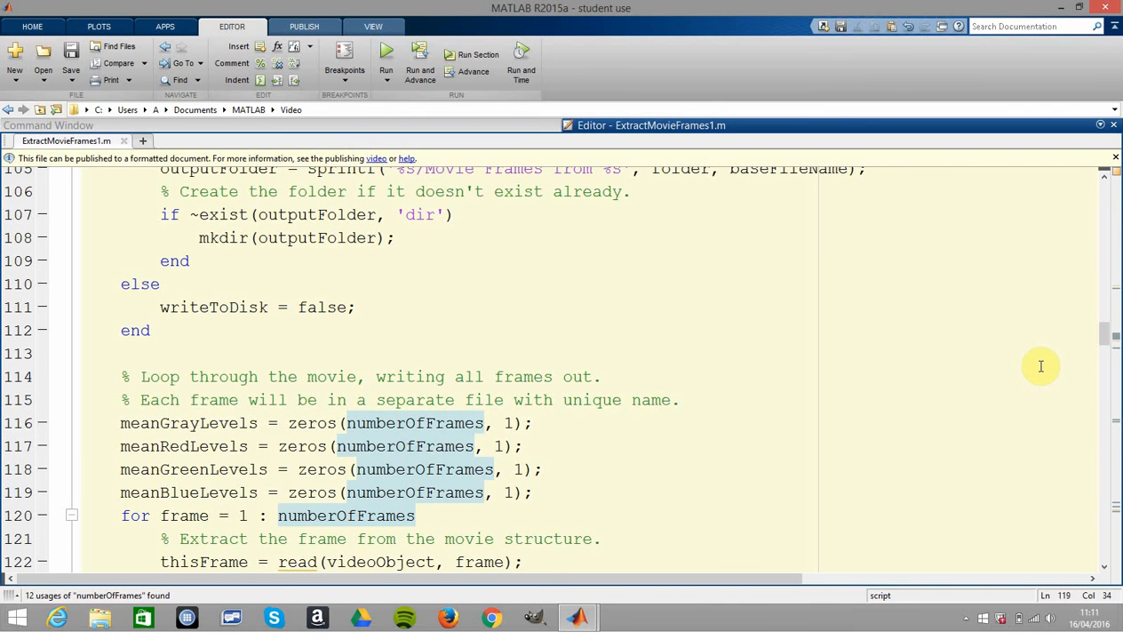
{"action": "scroll", "scroll_direction": "down", "scroll_amount": 3}
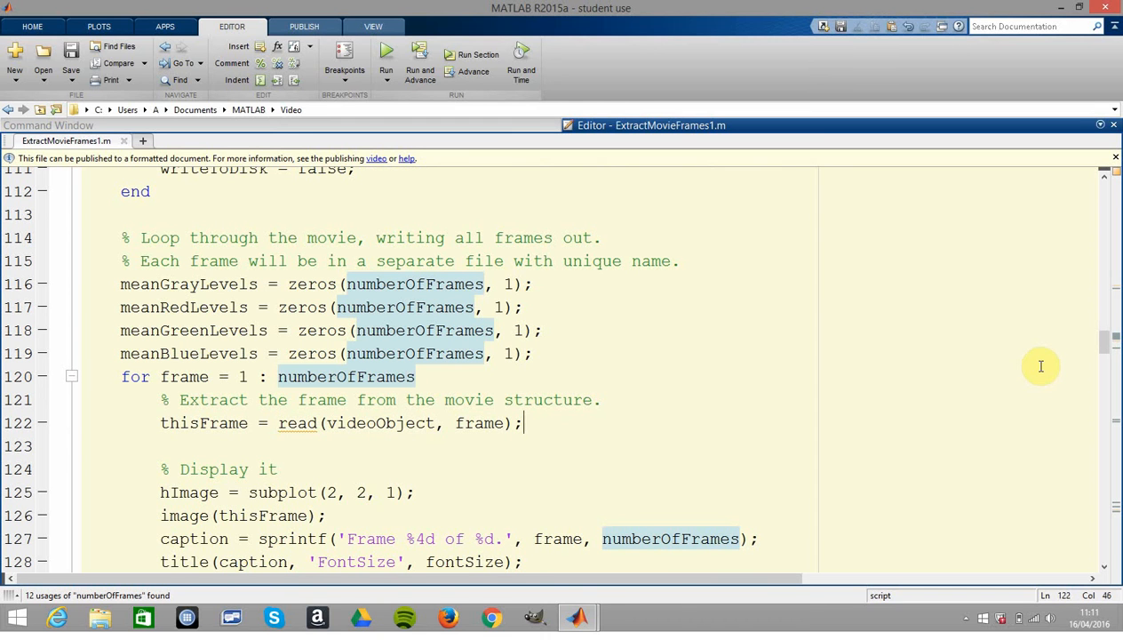
- Review the loop over every frame, the frame read line and the frameWithText.cdata comment
{"action": "left_click", "coordinate": [416, 377]}
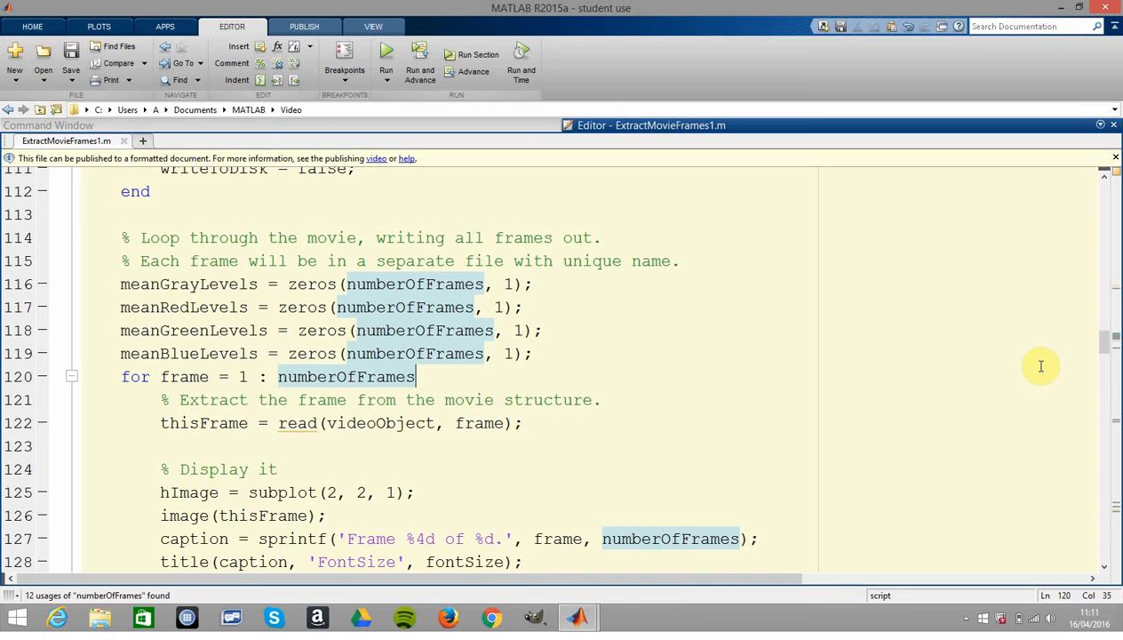
{"action": "left_click", "coordinate": [523, 328]}
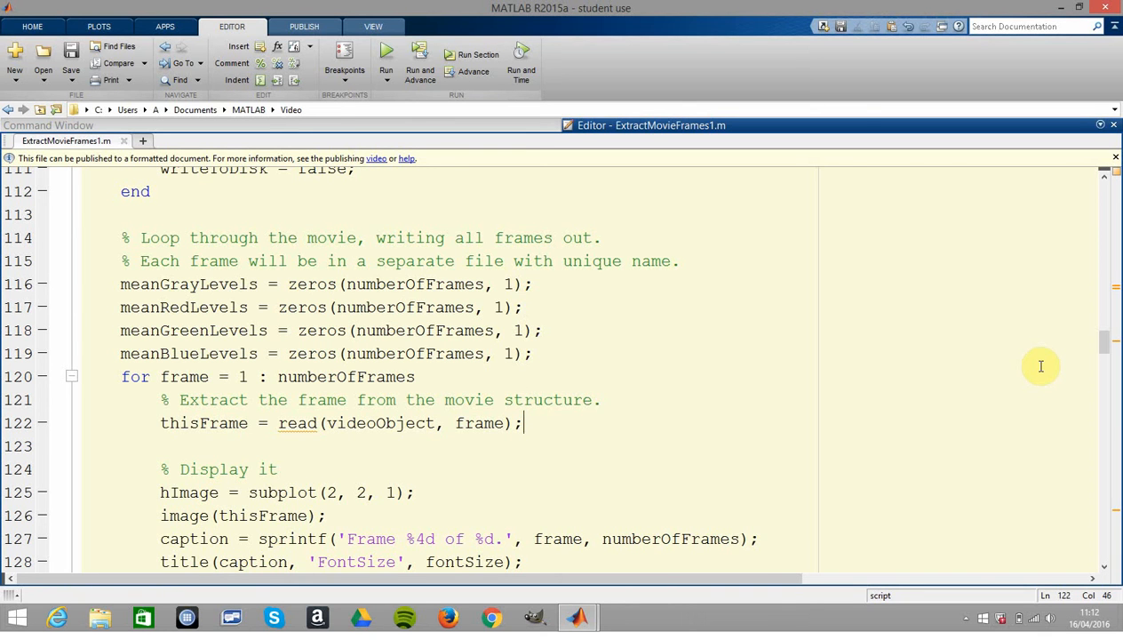
{"action": "scroll", "scroll_direction": "down", "scroll_amount": 3}
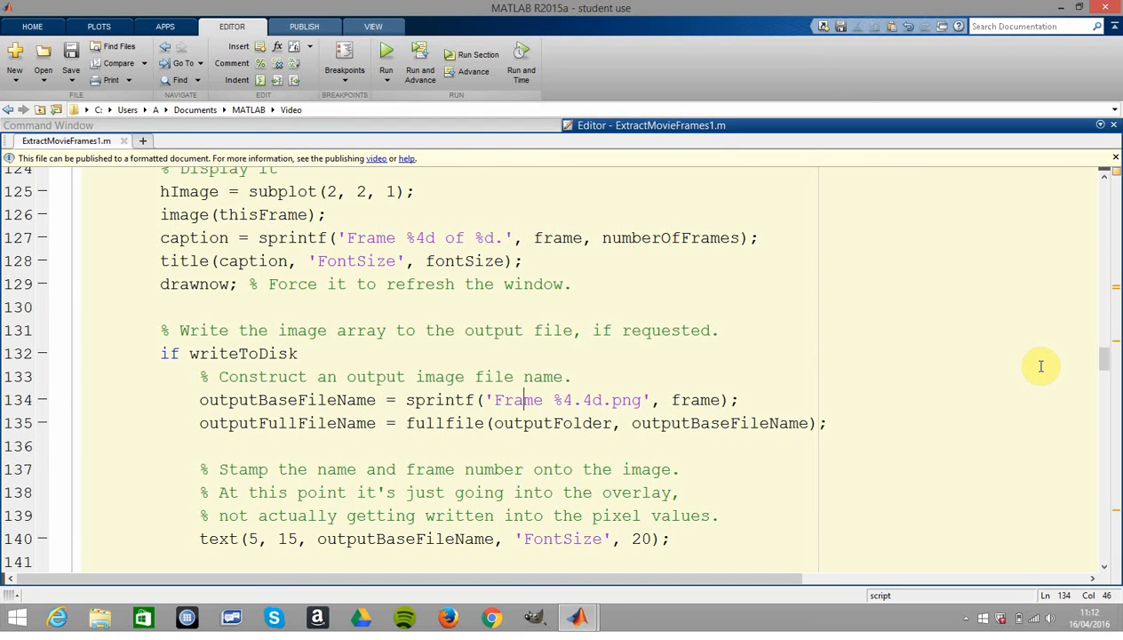
{"action": "left_click", "coordinate": [524, 469]}
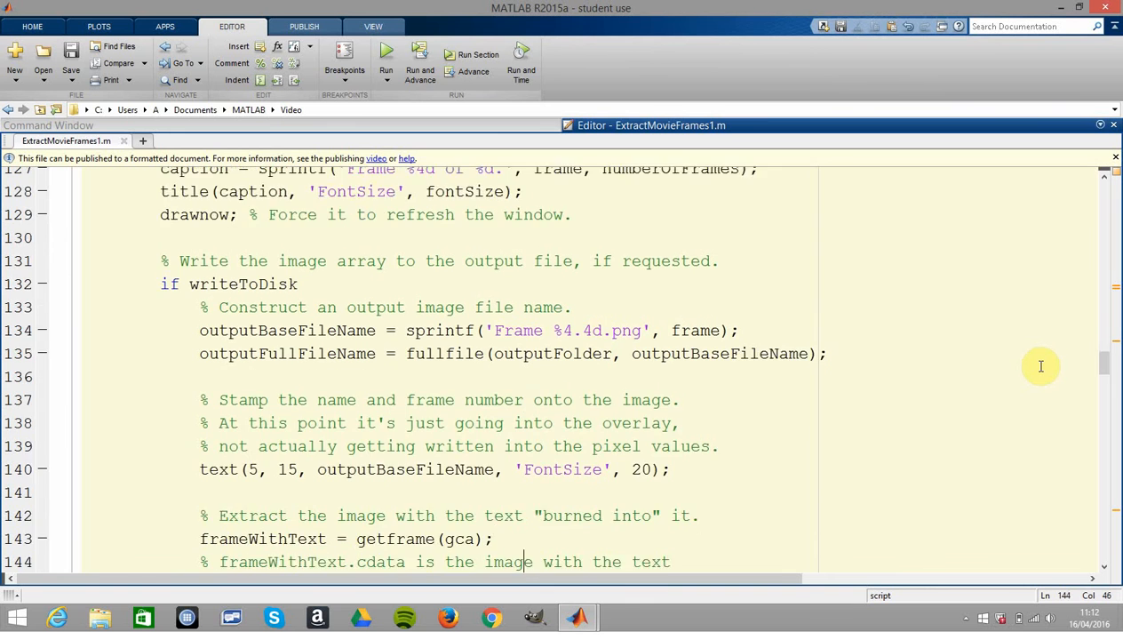
- Review the rgb2gray conversion, highlight the green channel averaging expression, and mark the hold on line
{"action": "scroll", "scroll_direction": "down", "scroll_amount": 3}
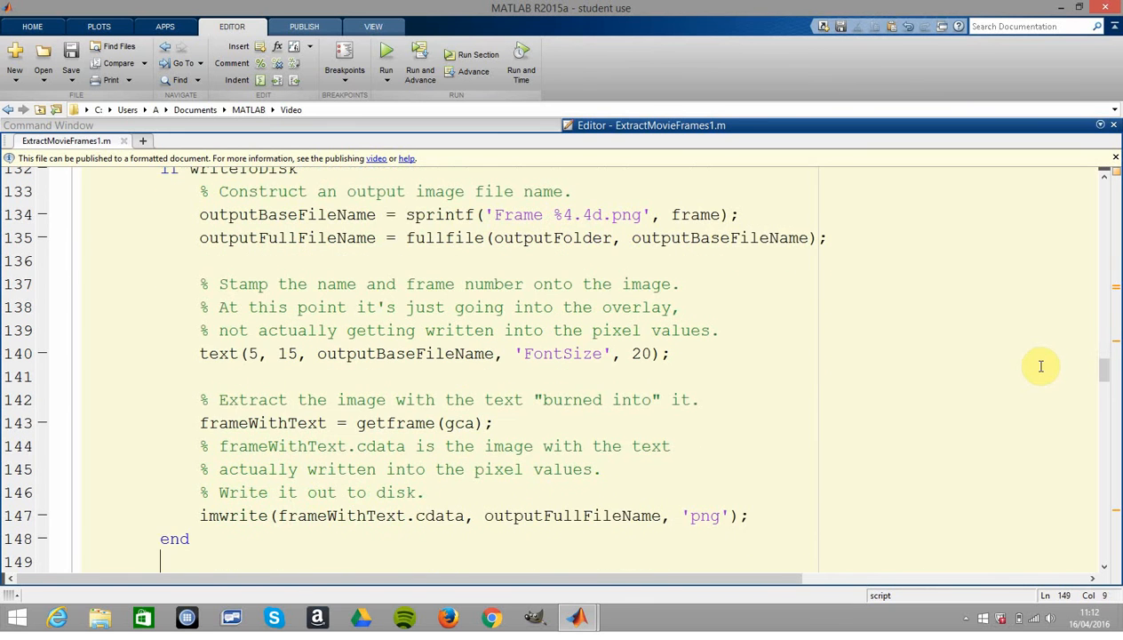
{"action": "scroll", "scroll_direction": "down", "scroll_amount": 3}
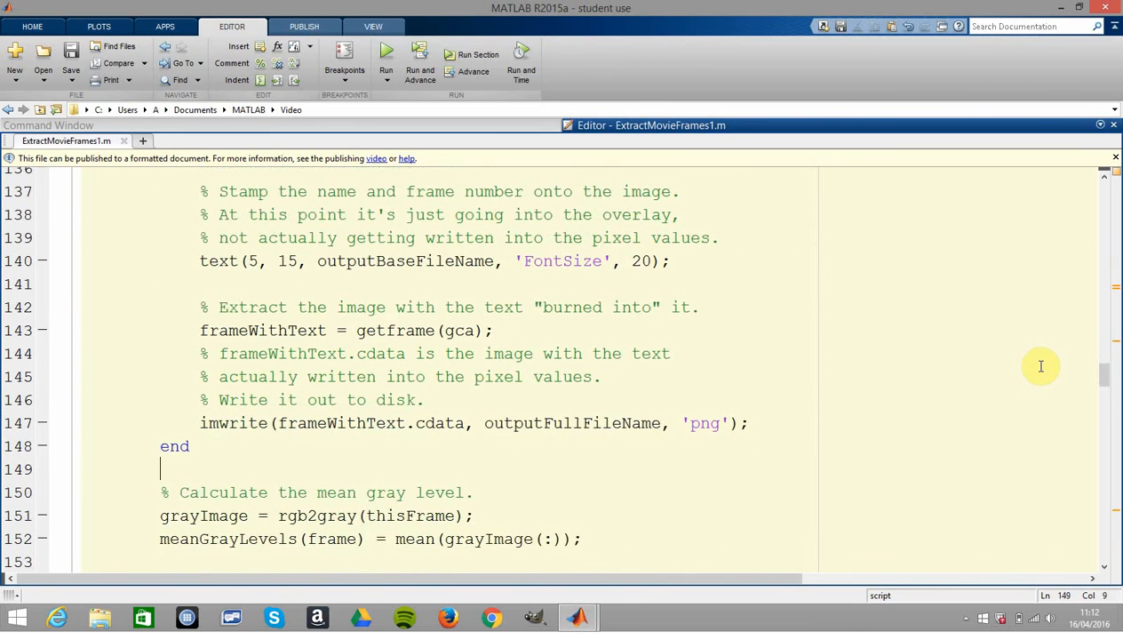
{"action": "left_click", "coordinate": [466, 423]}
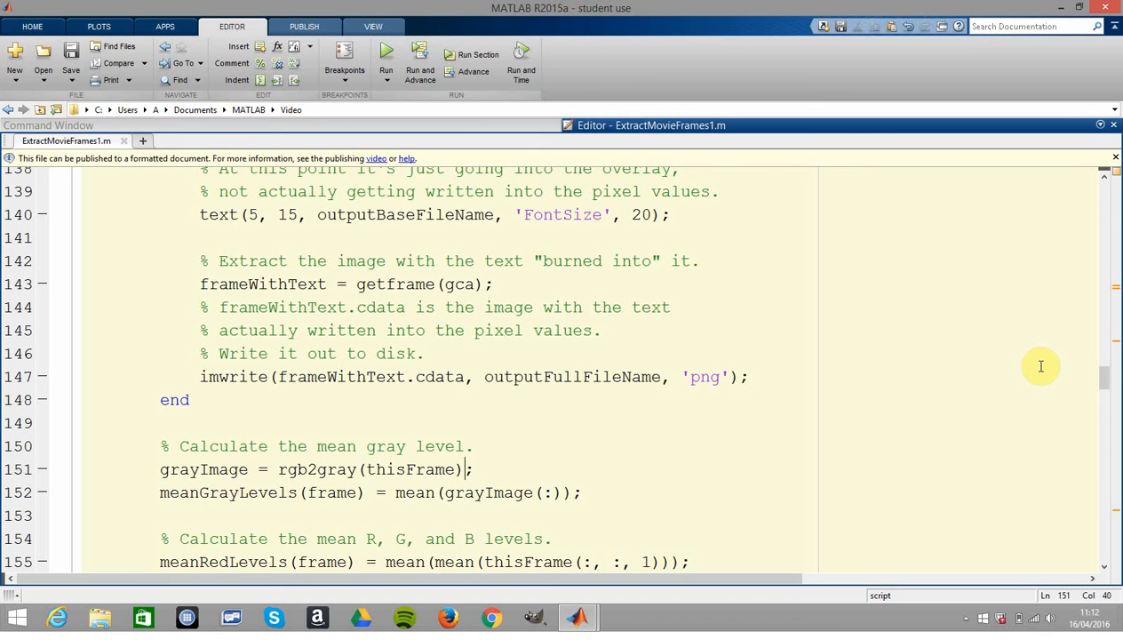
{"action": "scroll", "scroll_direction": "down", "scroll_amount": 3}
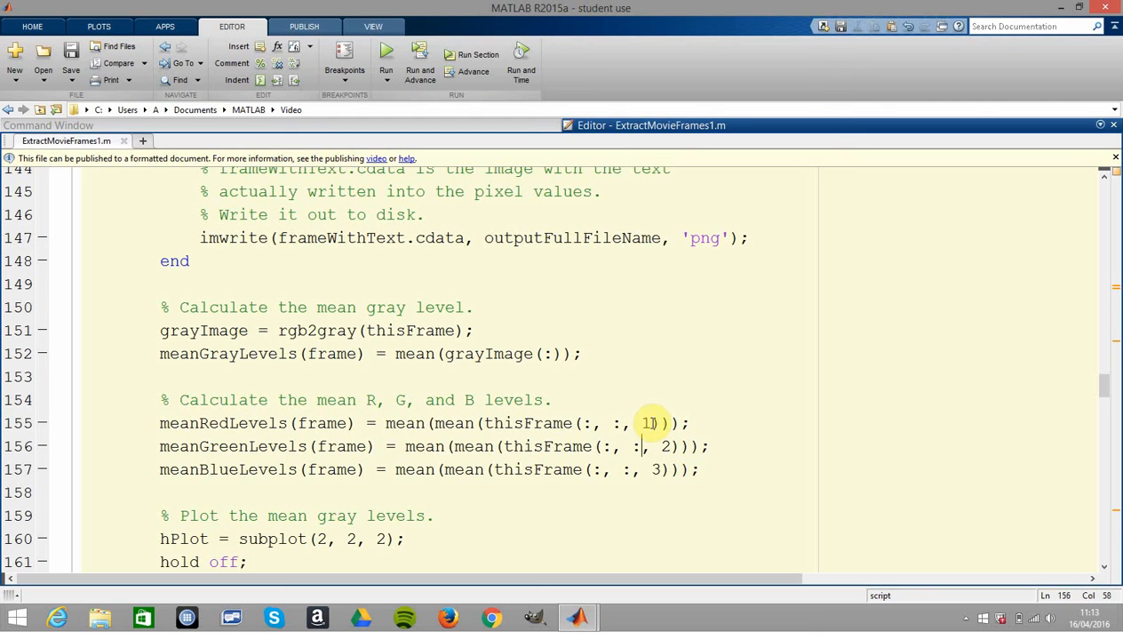
{"action": "left_click_drag", "start_coordinate": [594, 446], "coordinate": [672, 447]}
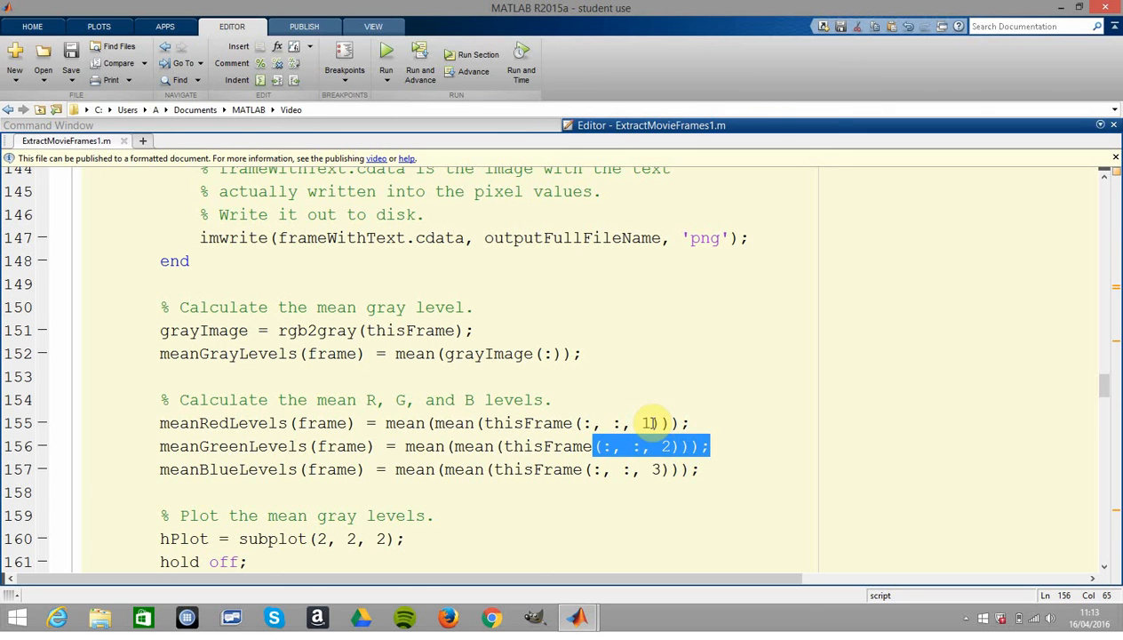
{"action": "left_click", "coordinate": [622, 469]}
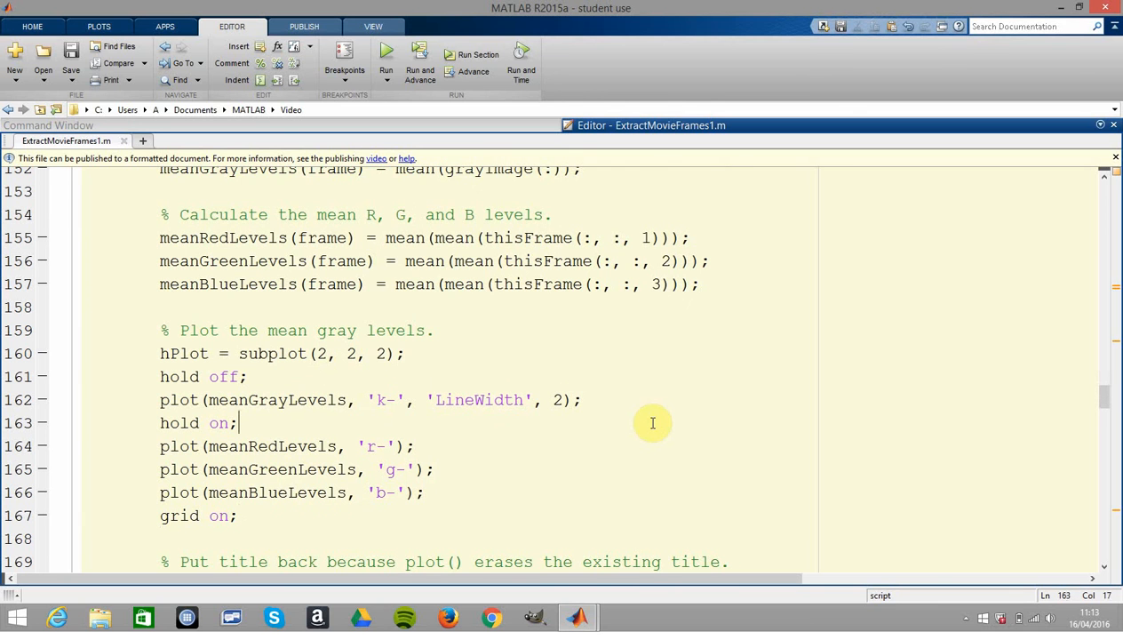
- Review the subplot, mean gray level plot and title-restoring comment, moving to the axis-label code
{"action": "left_click", "coordinate": [403, 354]}
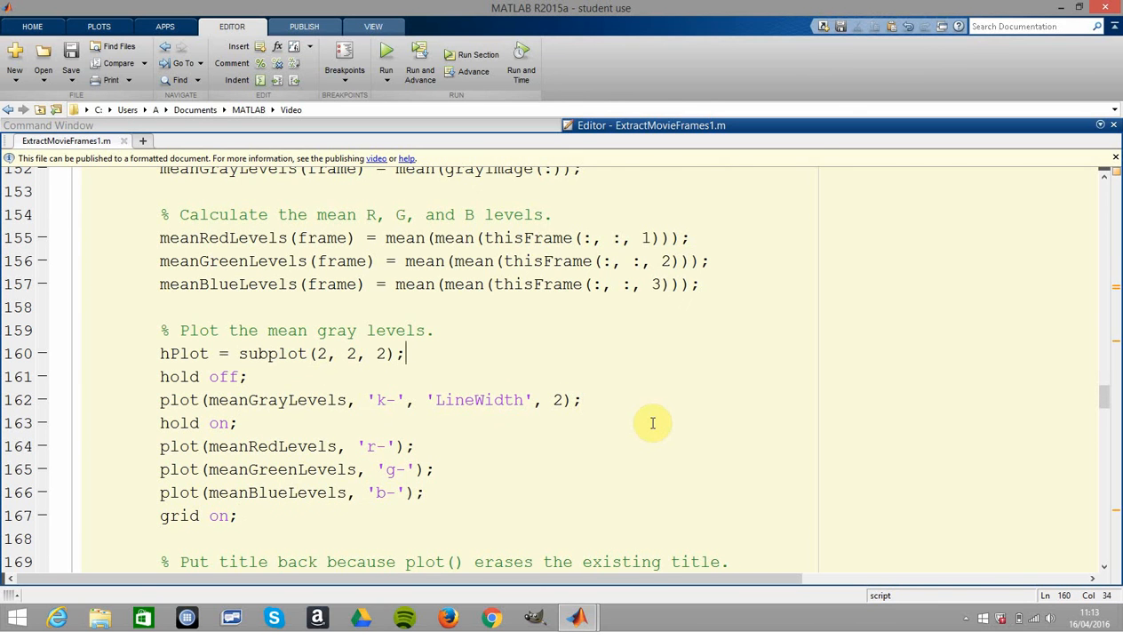
{"action": "mouse_move", "coordinate": [414, 414]}
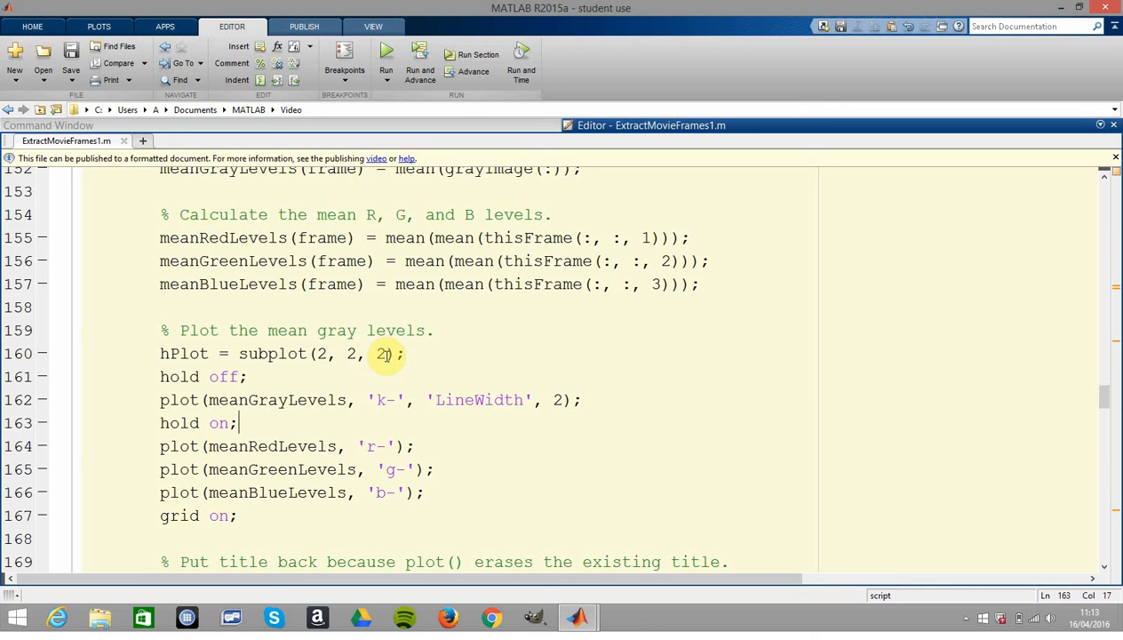
{"action": "left_click", "coordinate": [387, 400]}
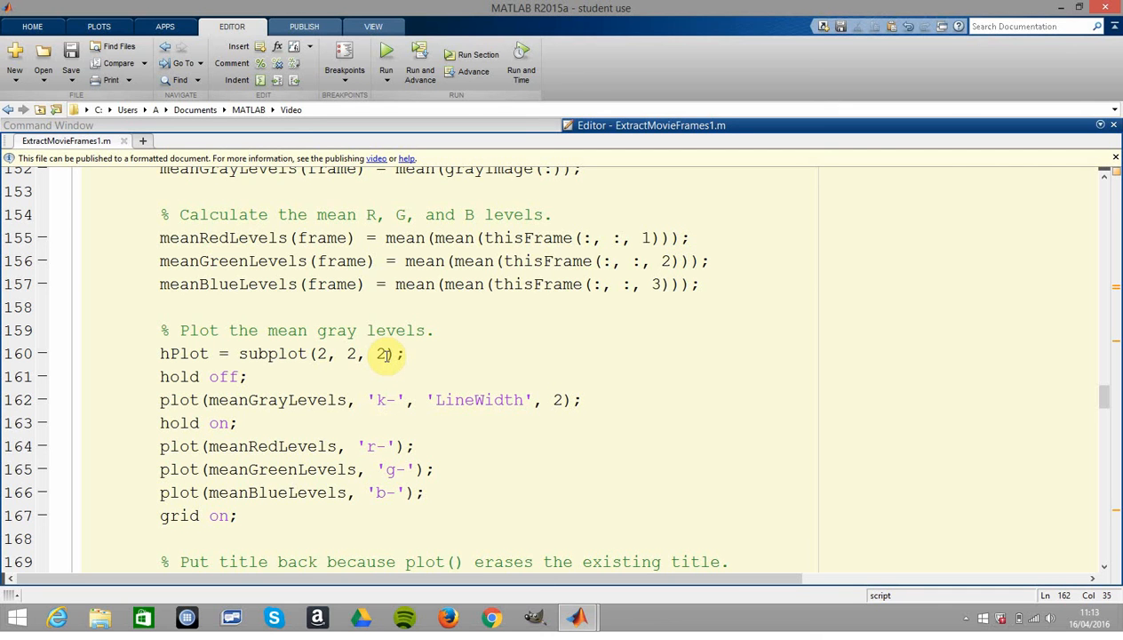
{"action": "left_click", "coordinate": [415, 470]}
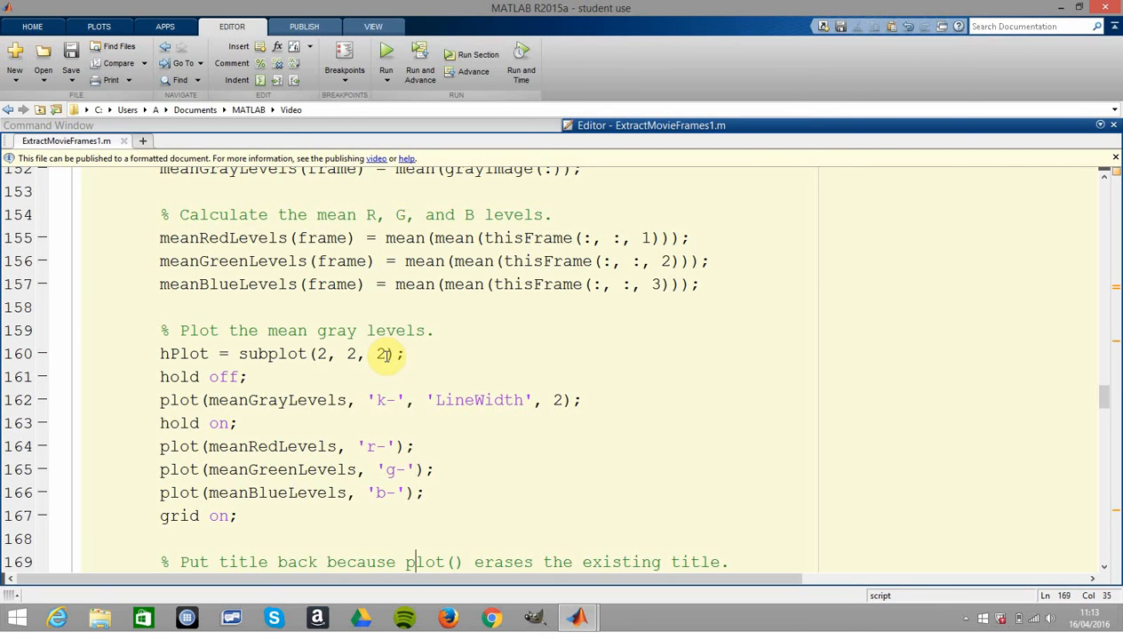
{"action": "scroll", "scroll_direction": "down", "scroll_amount": 3}
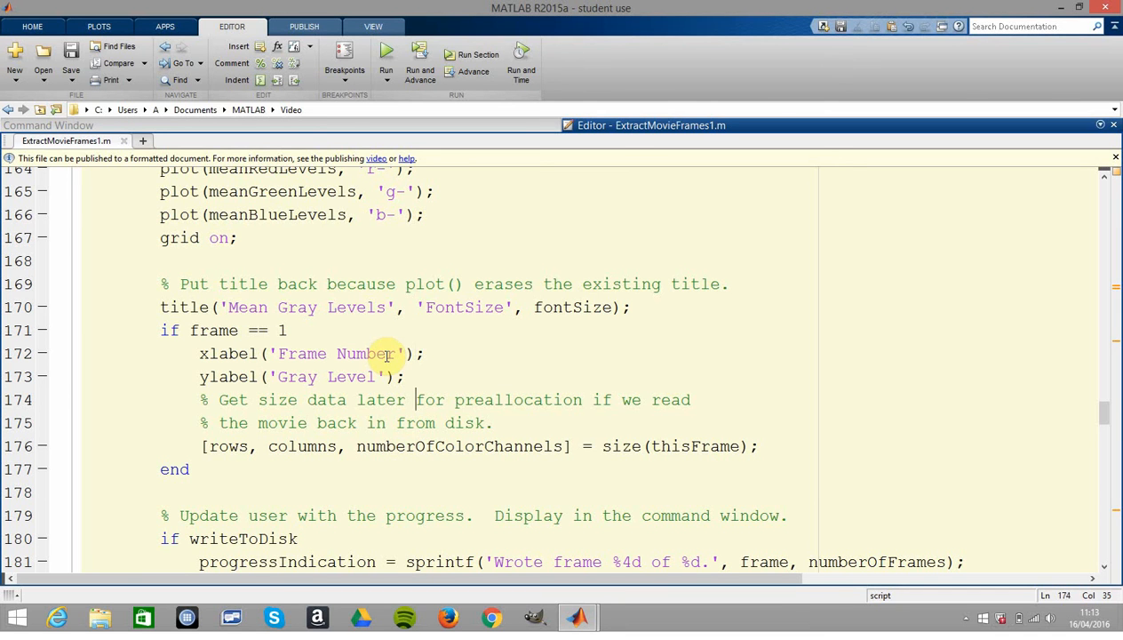
- Scroll past the frame counter update to the background differencing code with alpha blending
{"action": "scroll", "scroll_direction": "down", "scroll_amount": 3}
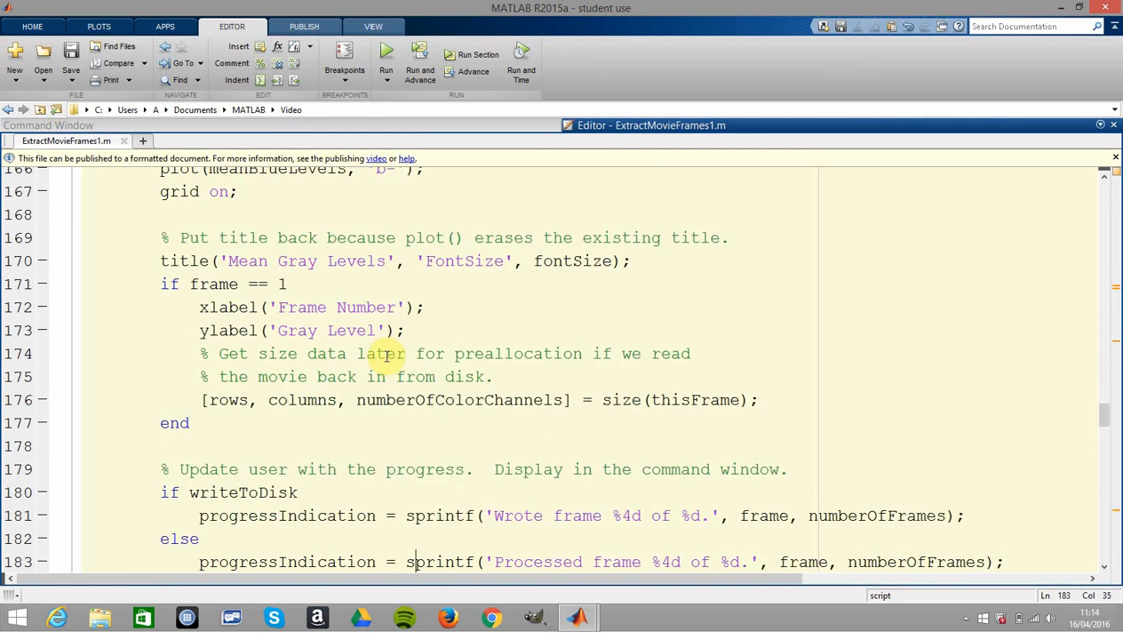
{"action": "scroll", "scroll_direction": "down", "scroll_amount": 3}
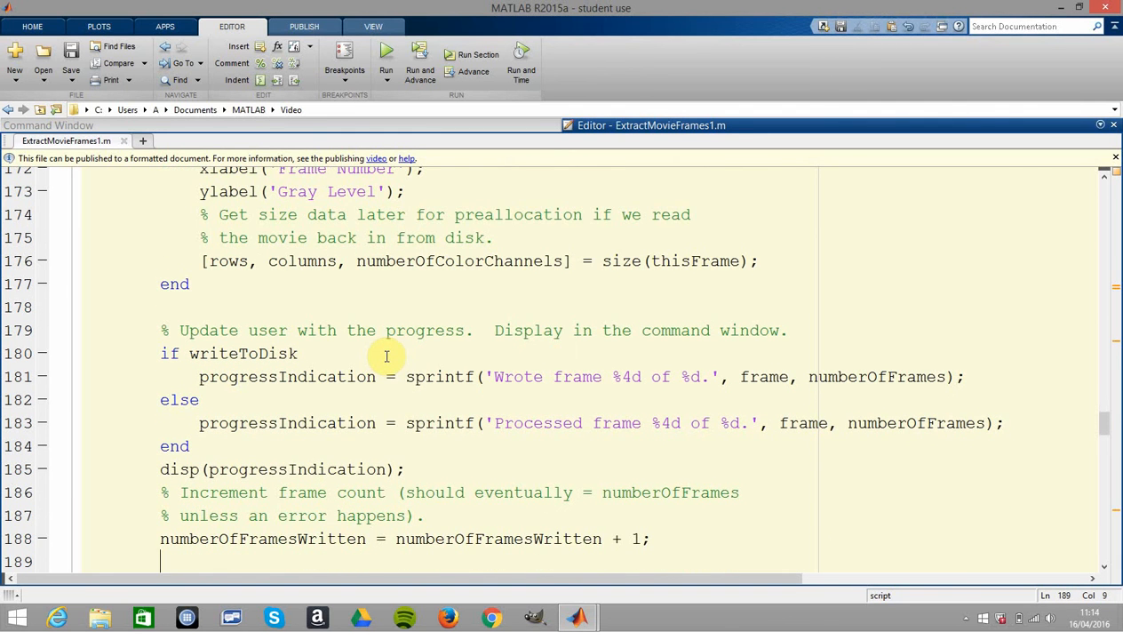
{"action": "left_click", "coordinate": [396, 539]}
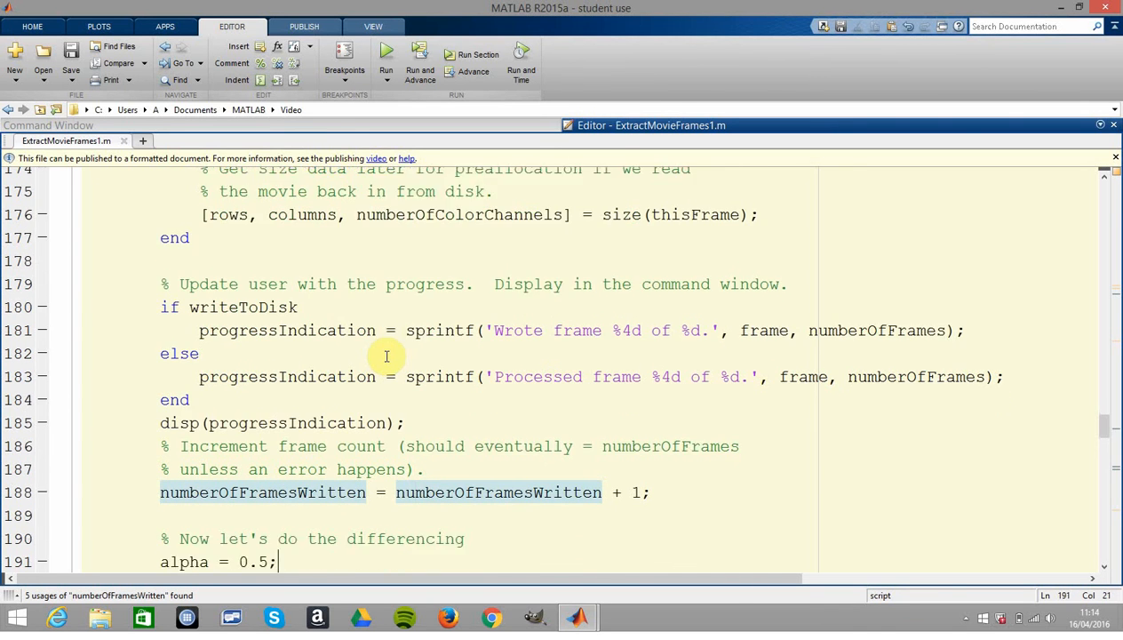
{"action": "scroll", "scroll_direction": "down", "scroll_amount": 3}
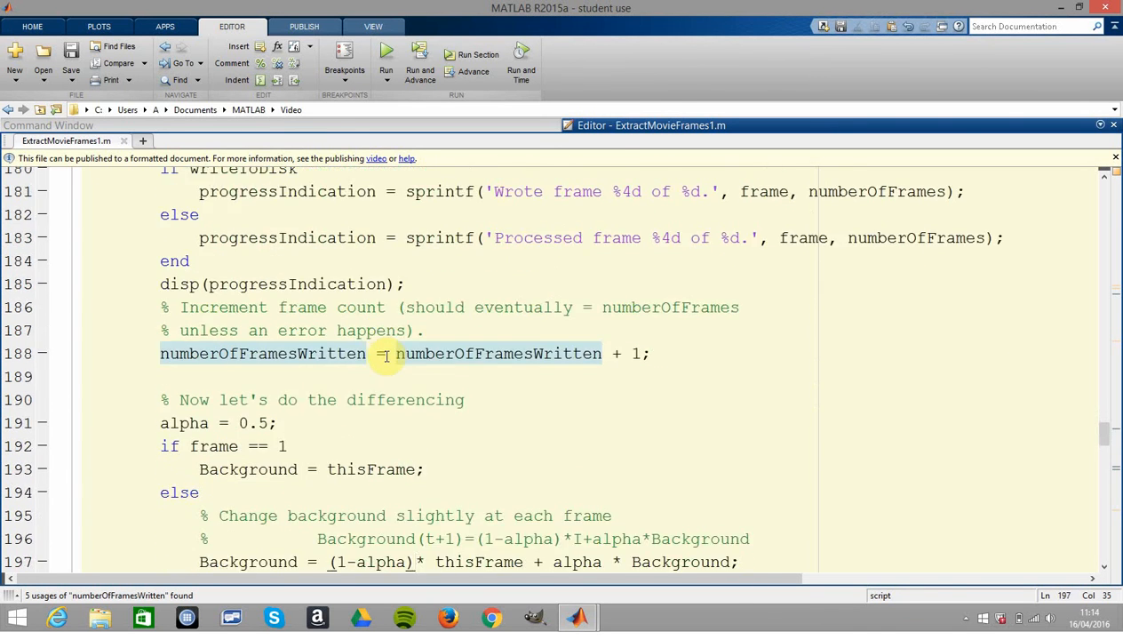
{"action": "scroll", "scroll_direction": "down", "scroll_amount": 3}
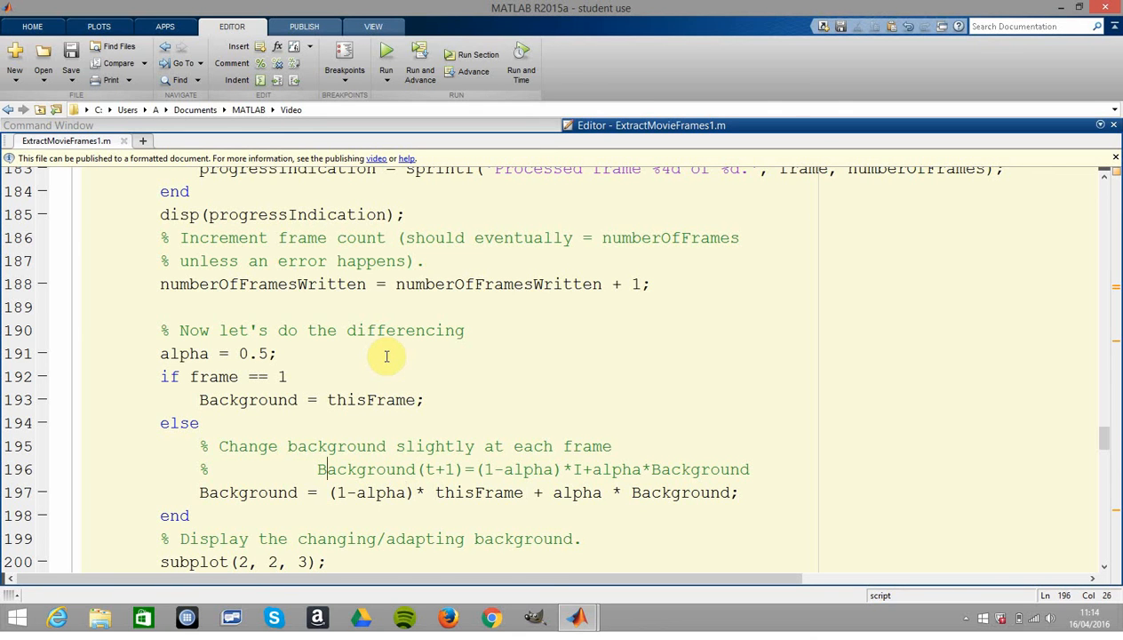
- Review the adaptive background subplot and im2bw Otsu thresholding lines of the difference image
{"action": "left_click", "coordinate": [278, 352]}
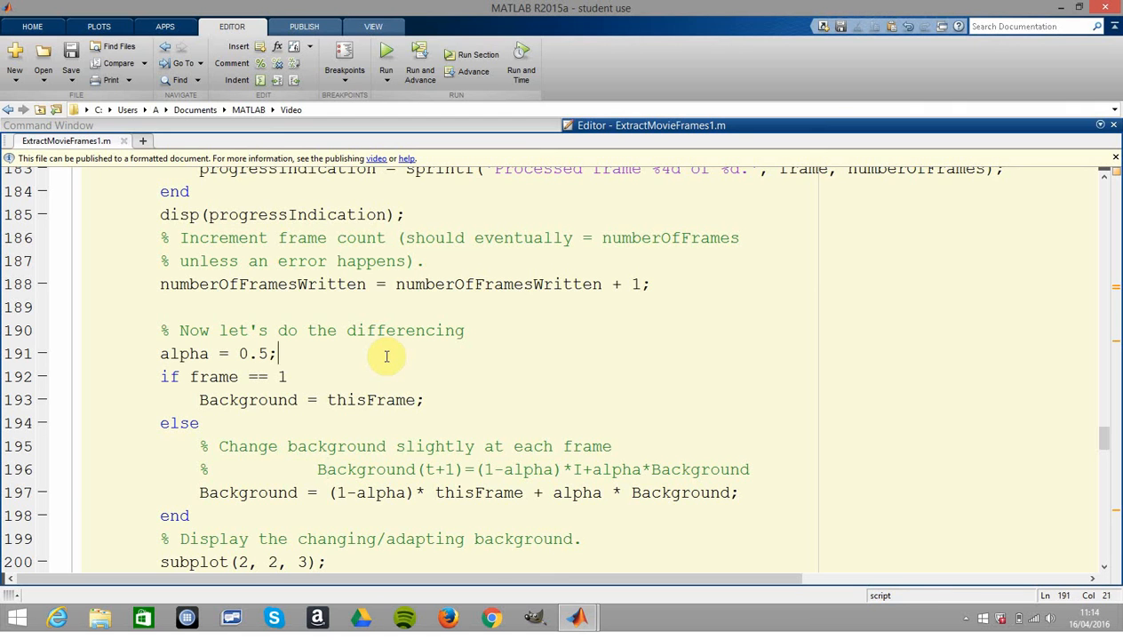
{"action": "left_click", "coordinate": [327, 492]}
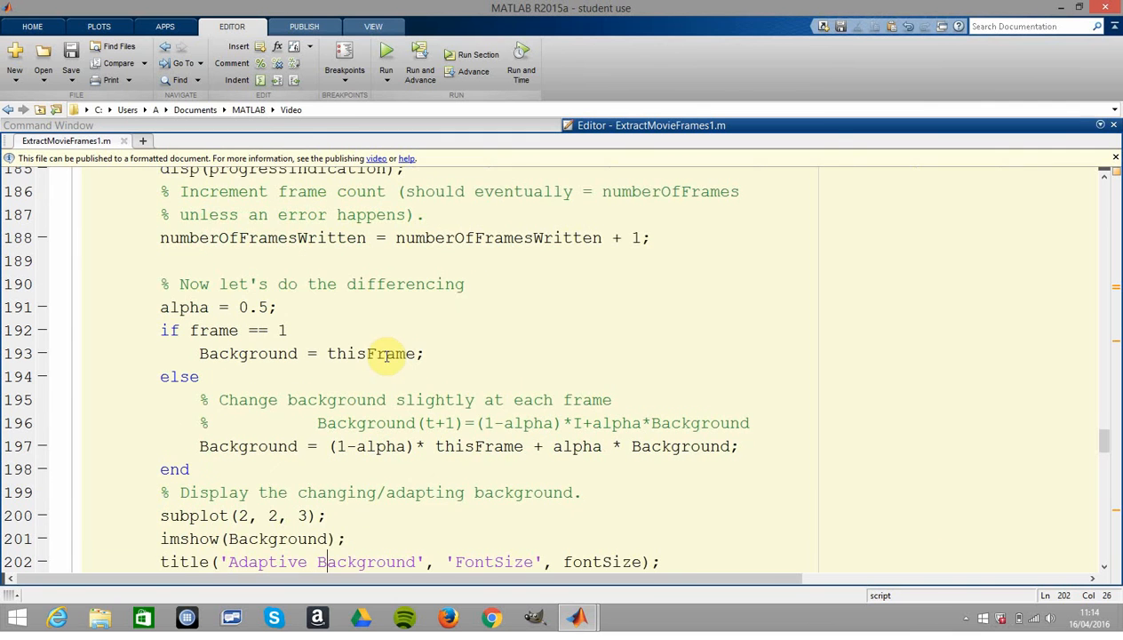
{"action": "left_click", "coordinate": [327, 515]}
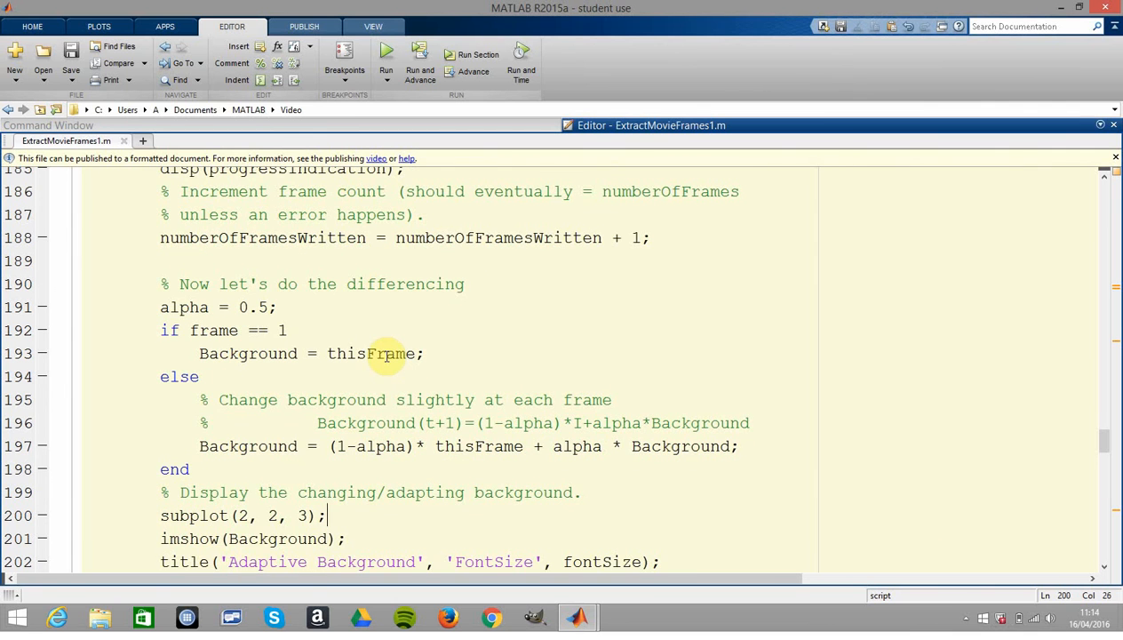
{"action": "scroll", "scroll_direction": "down", "scroll_amount": 3}
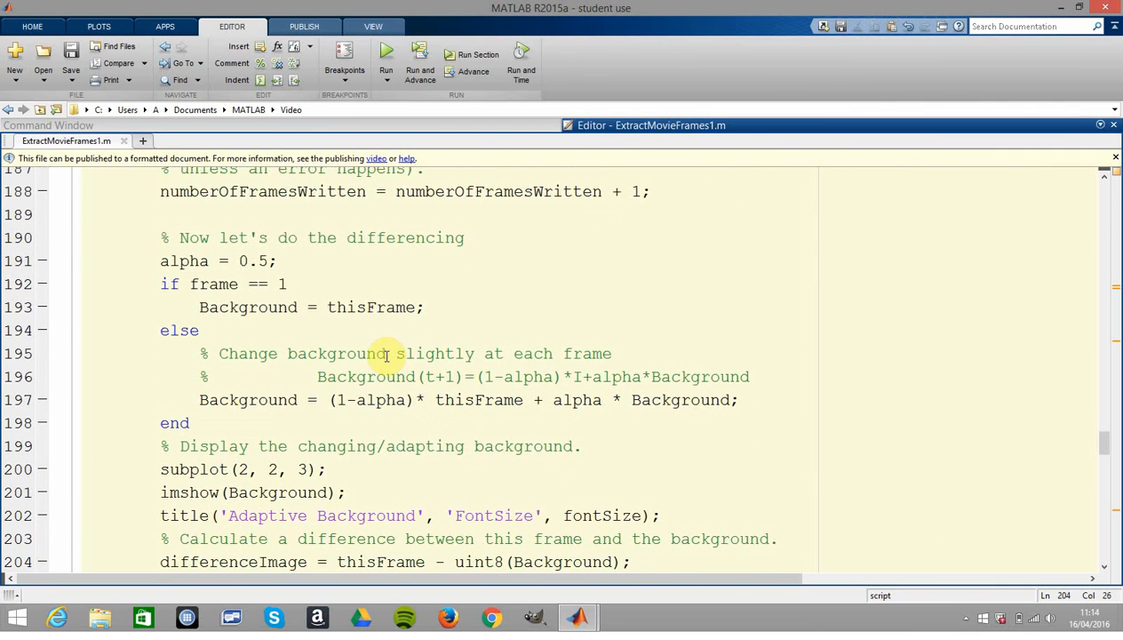
{"action": "scroll", "scroll_direction": "down", "scroll_amount": 3}
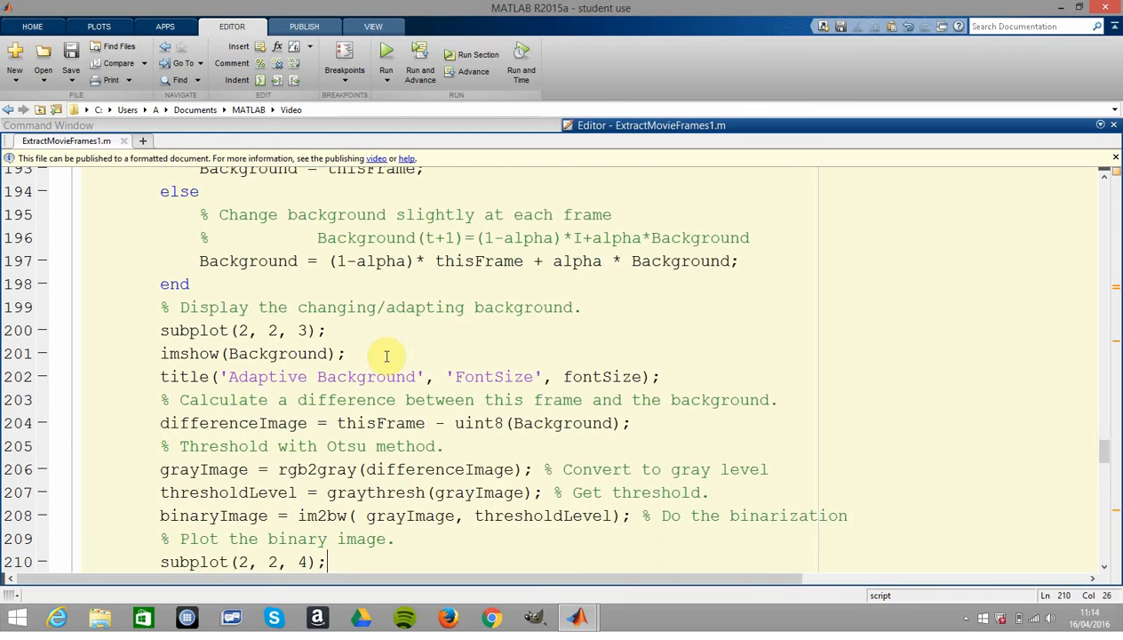
{"action": "scroll", "scroll_direction": "down", "scroll_amount": 3}
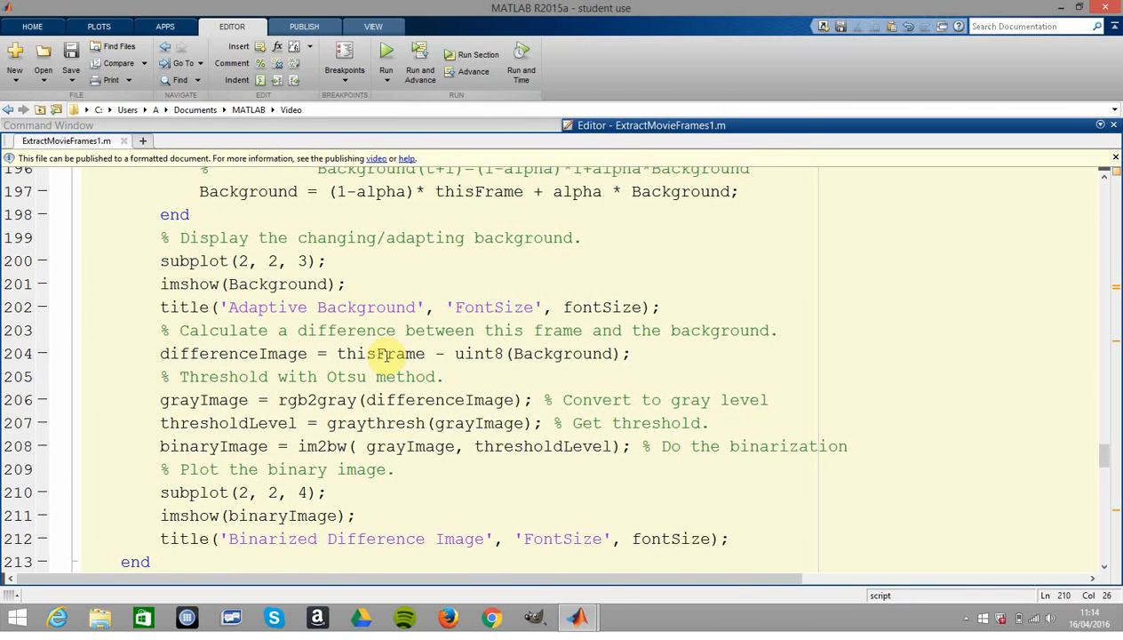
{"action": "left_click", "coordinate": [309, 492]}
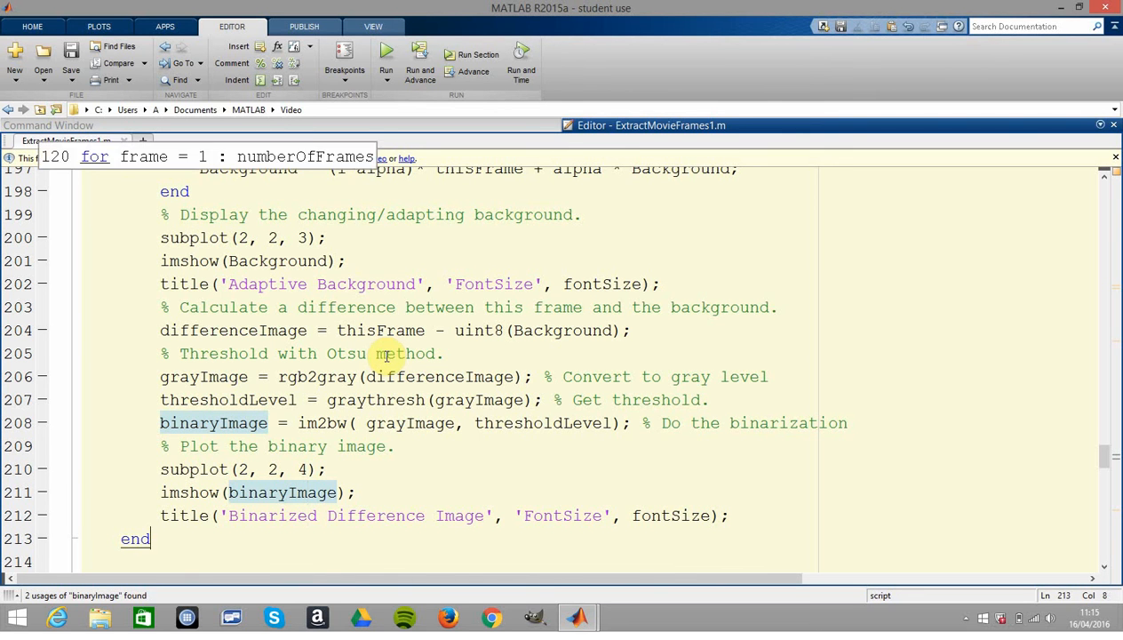
- Scroll past the Done message and no-frames exit to the questdlg recall prompt and VideoWriter creation
{"action": "scroll", "scroll_direction": "down", "scroll_amount": 3}
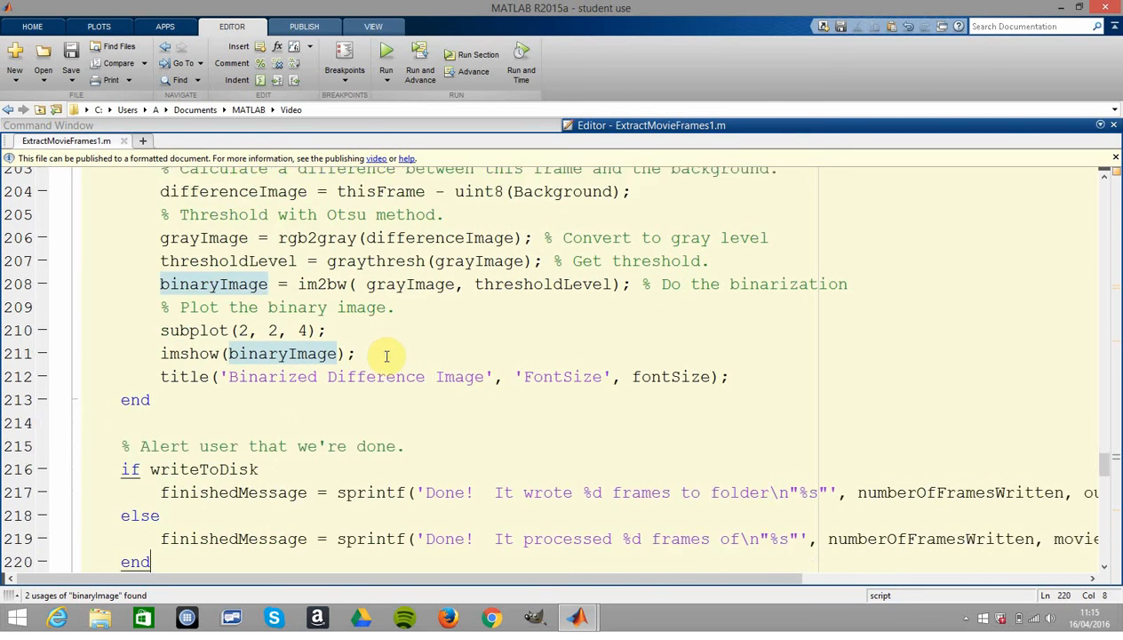
{"action": "scroll", "scroll_direction": "down", "scroll_amount": 3}
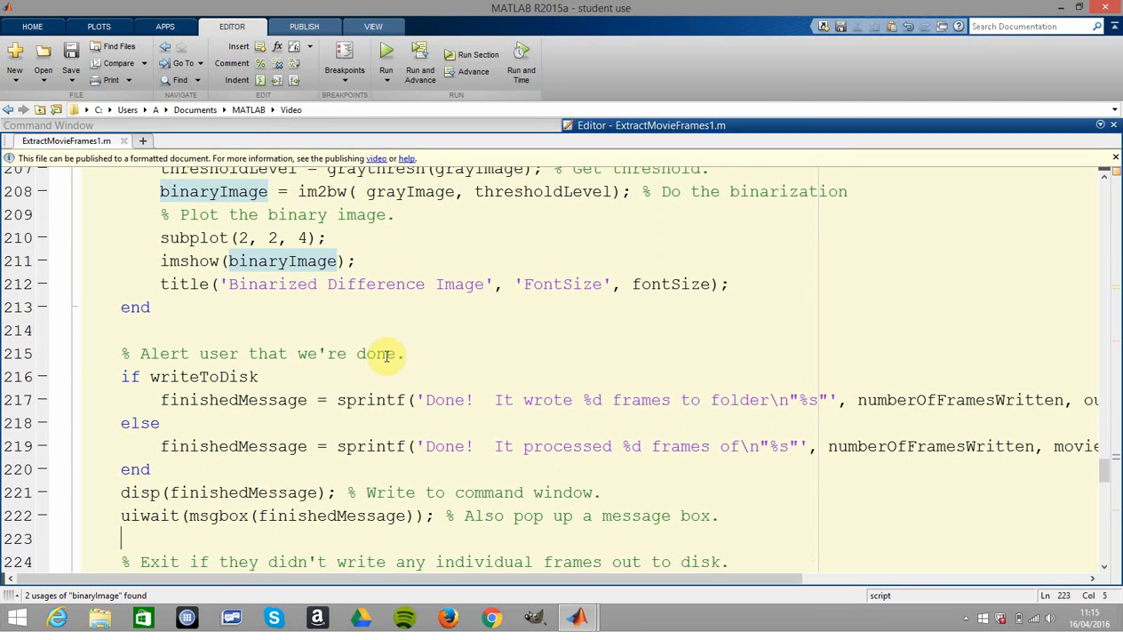
{"action": "left_click", "coordinate": [306, 444]}
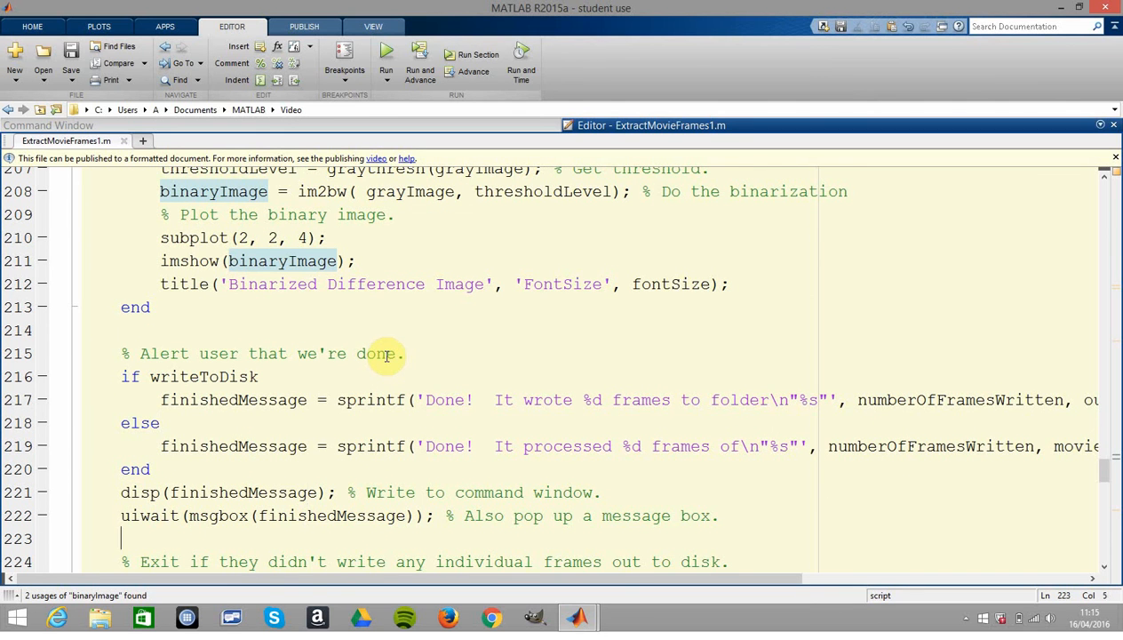
{"action": "scroll", "scroll_direction": "down", "scroll_amount": 3}
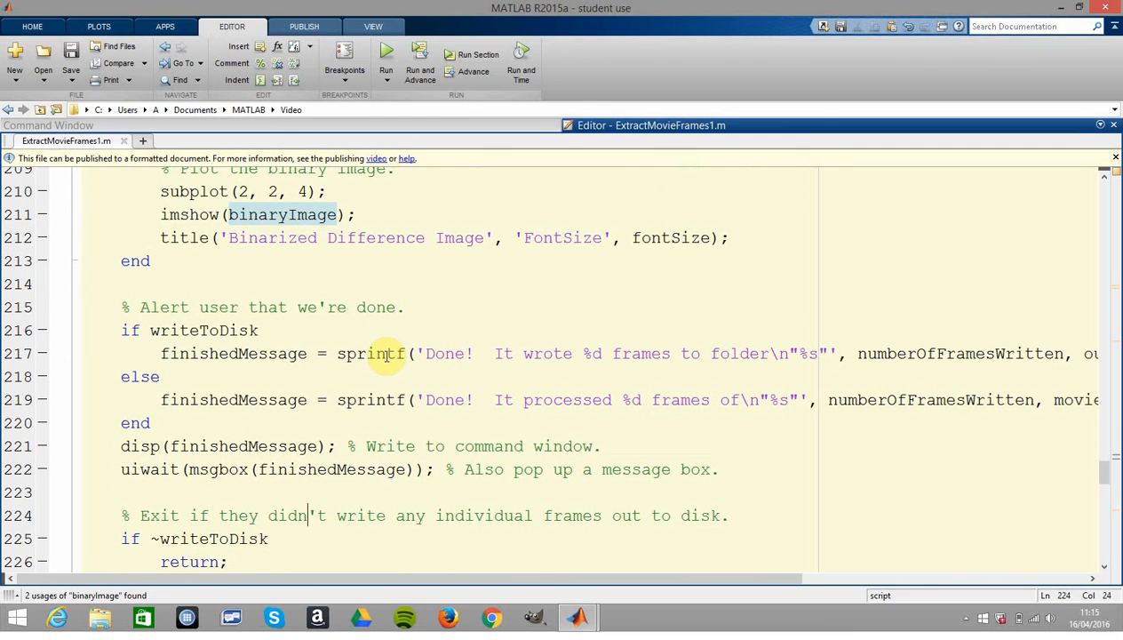
{"action": "left_click", "coordinate": [281, 469]}
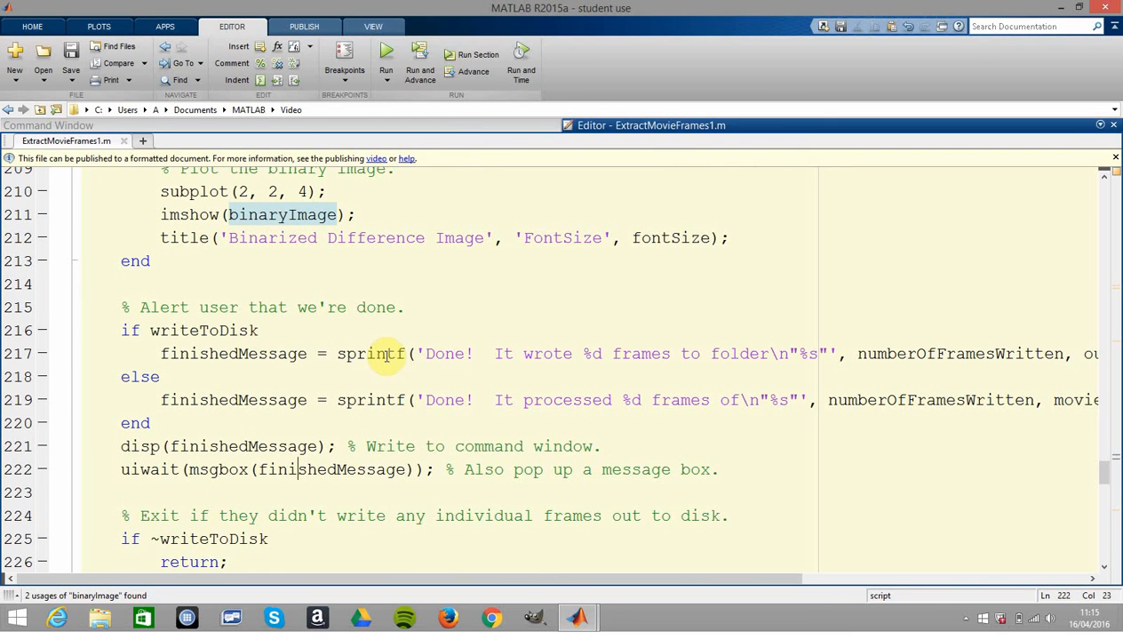
{"action": "left_click", "coordinate": [277, 469]}
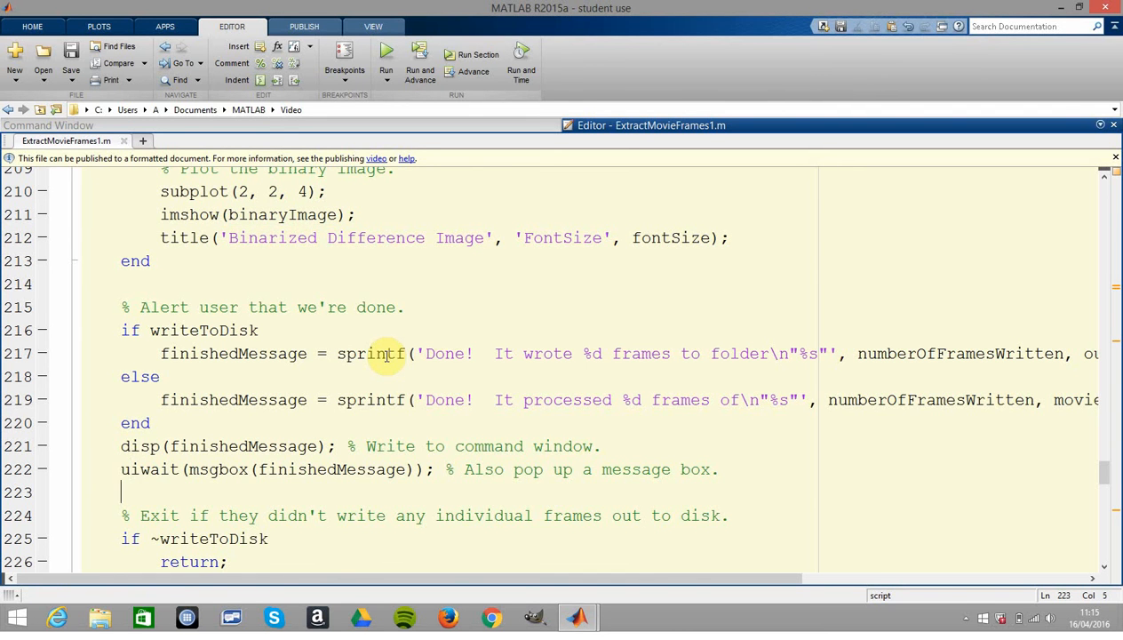
{"action": "scroll", "scroll_direction": "down", "scroll_amount": 3}
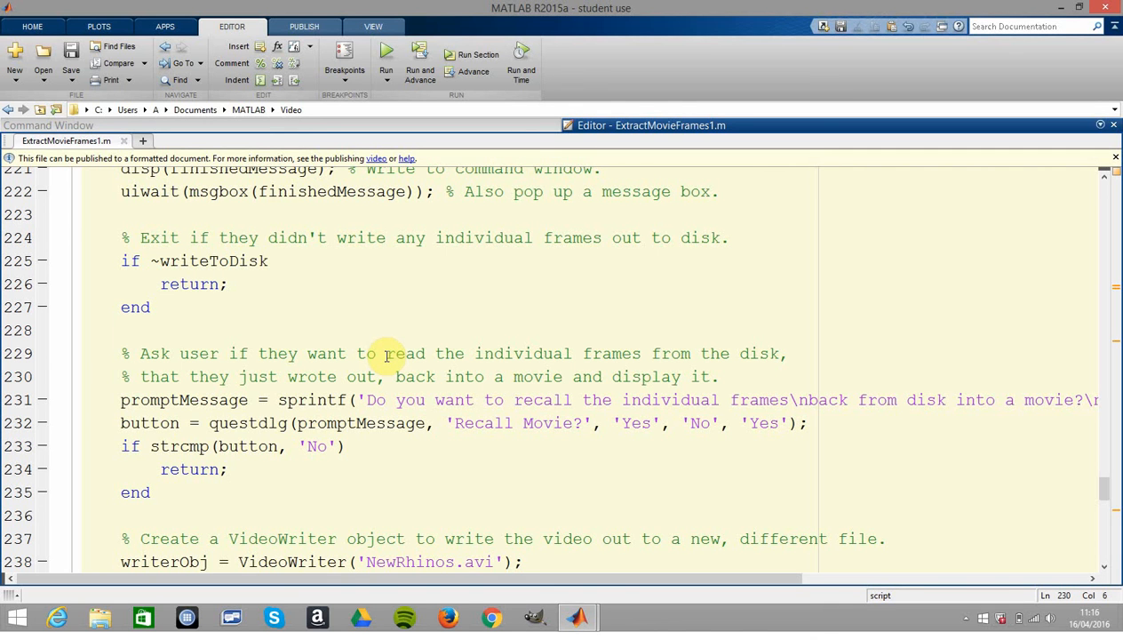
- Scroll the editor to lines 244–260 showing recalledMovie preallocation and the frame-reading loop
{"action": "left_click", "coordinate": [128, 376]}
{"action": "type", "text": "open(writerObj);"}
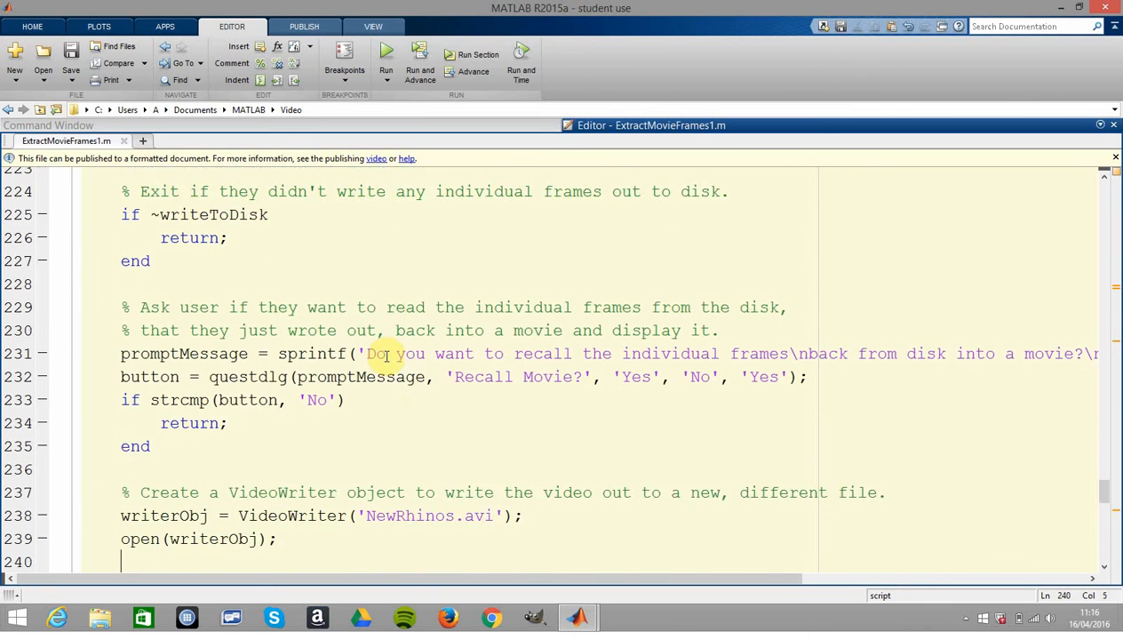
{"action": "scroll", "scroll_direction": "down", "scroll_amount": 3}
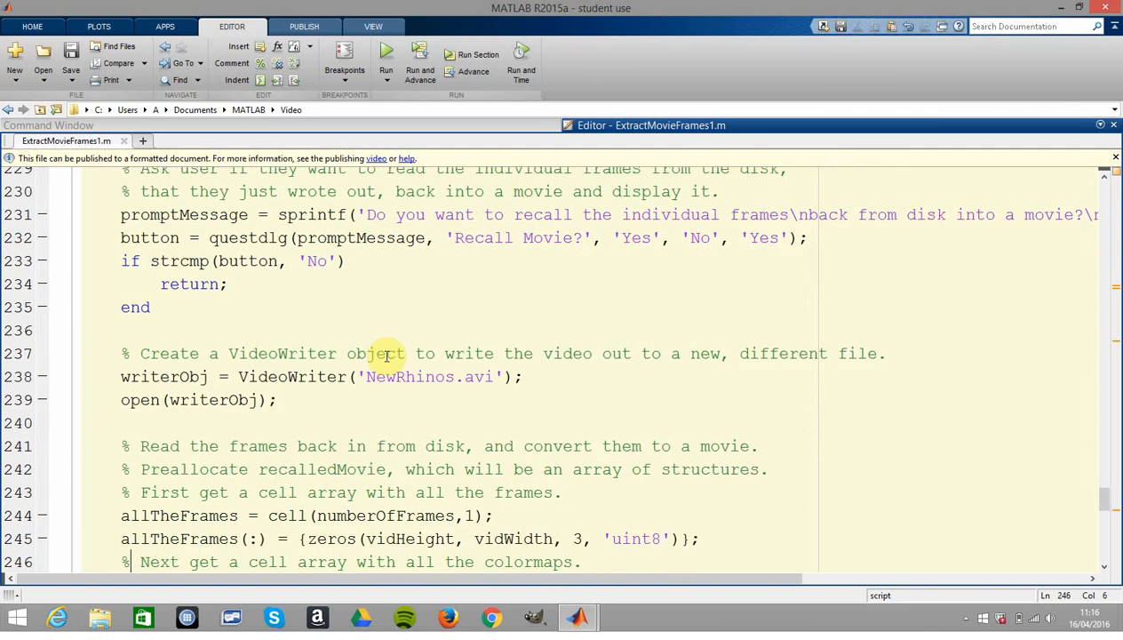
{"action": "scroll", "scroll_direction": "down", "scroll_amount": 3}
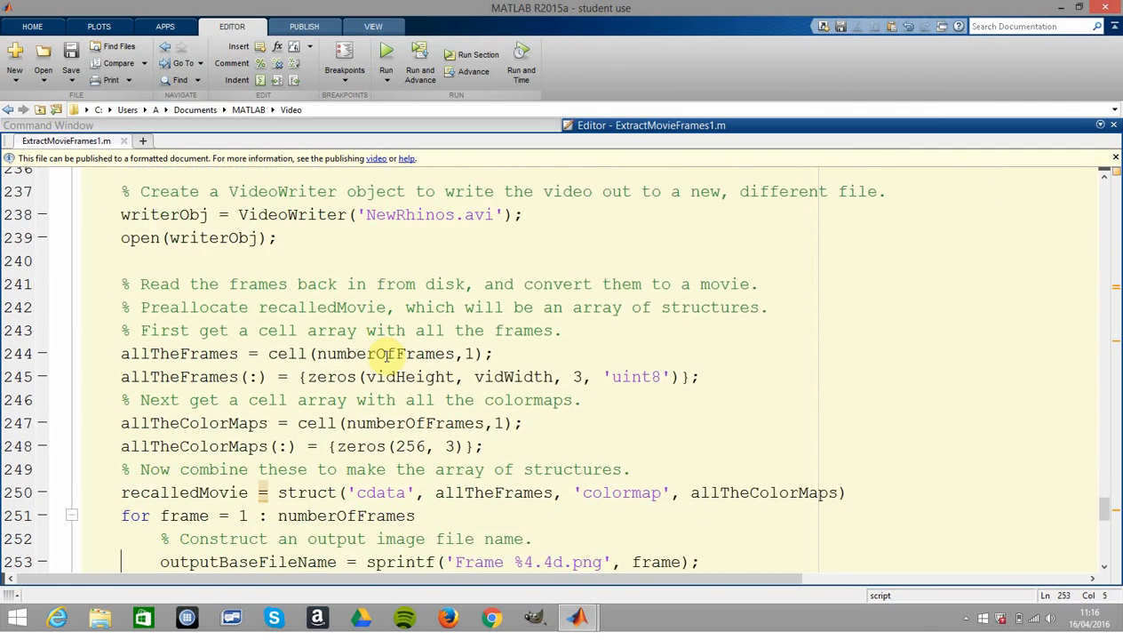
{"action": "scroll", "scroll_direction": "down", "scroll_amount": 3}
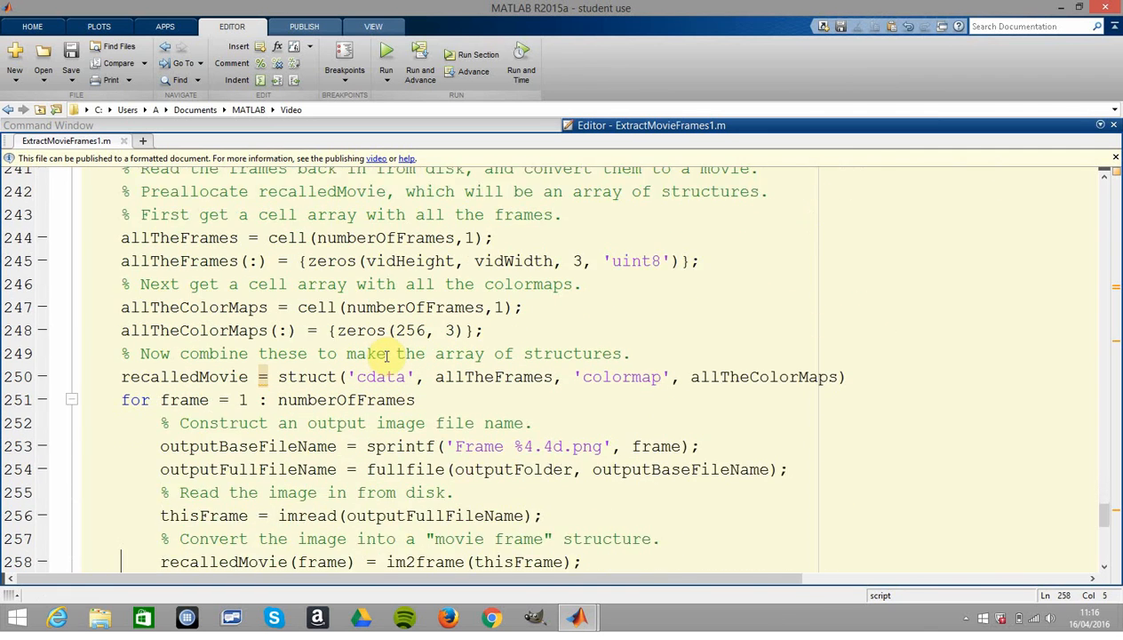
{"action": "scroll", "scroll_direction": "down", "scroll_amount": 3}
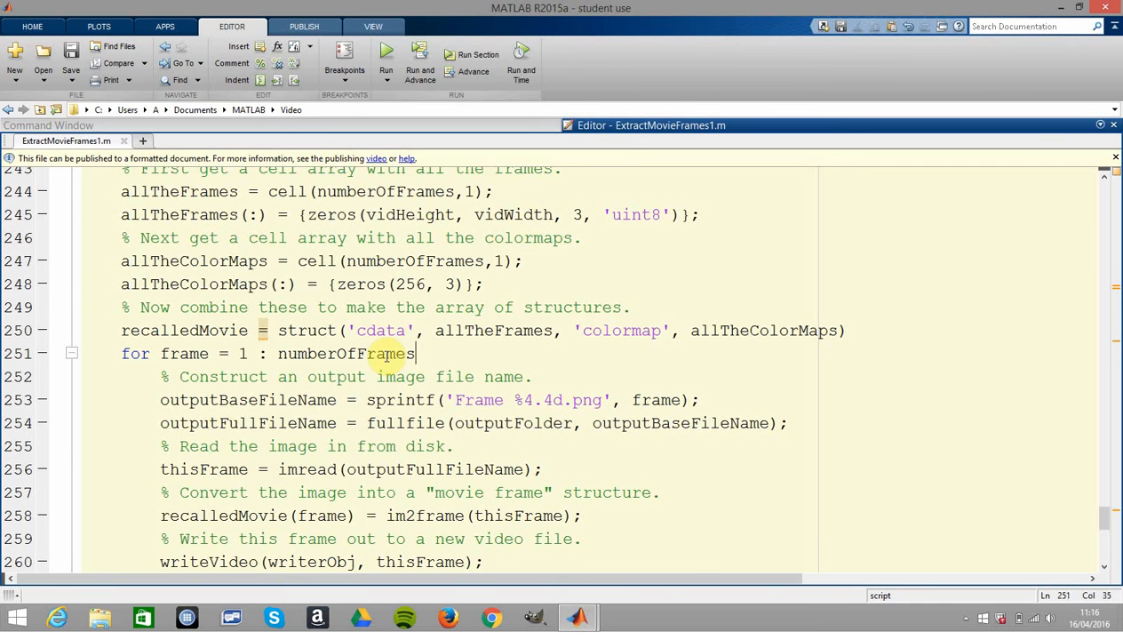
{"action": "scroll", "scroll_direction": "down", "scroll_amount": 3}
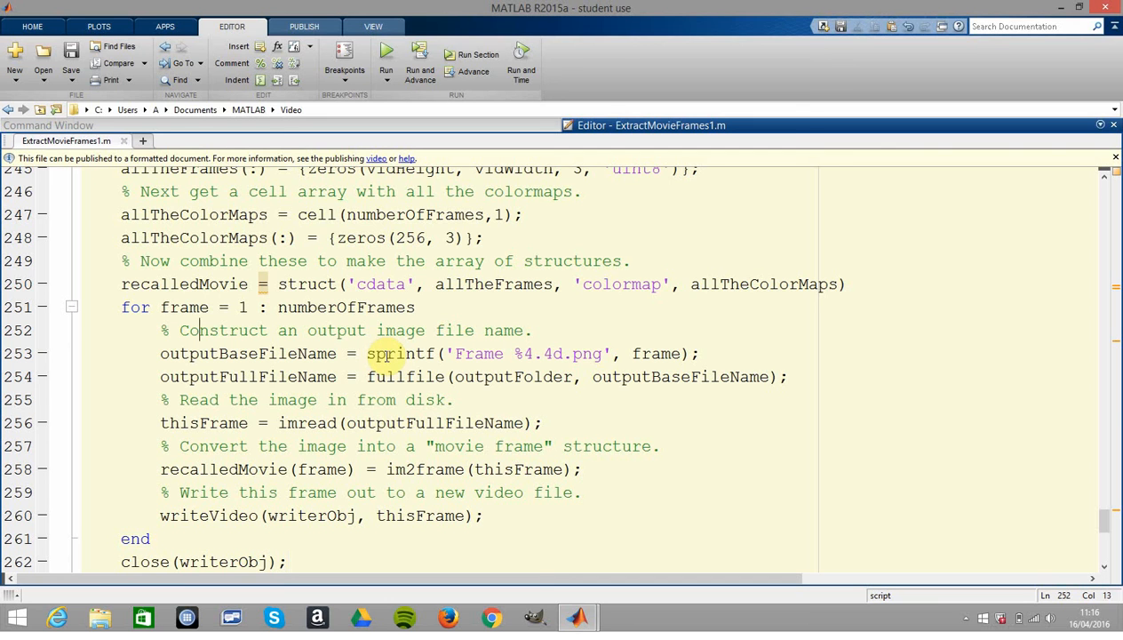
{"action": "left_click", "coordinate": [187, 307]}
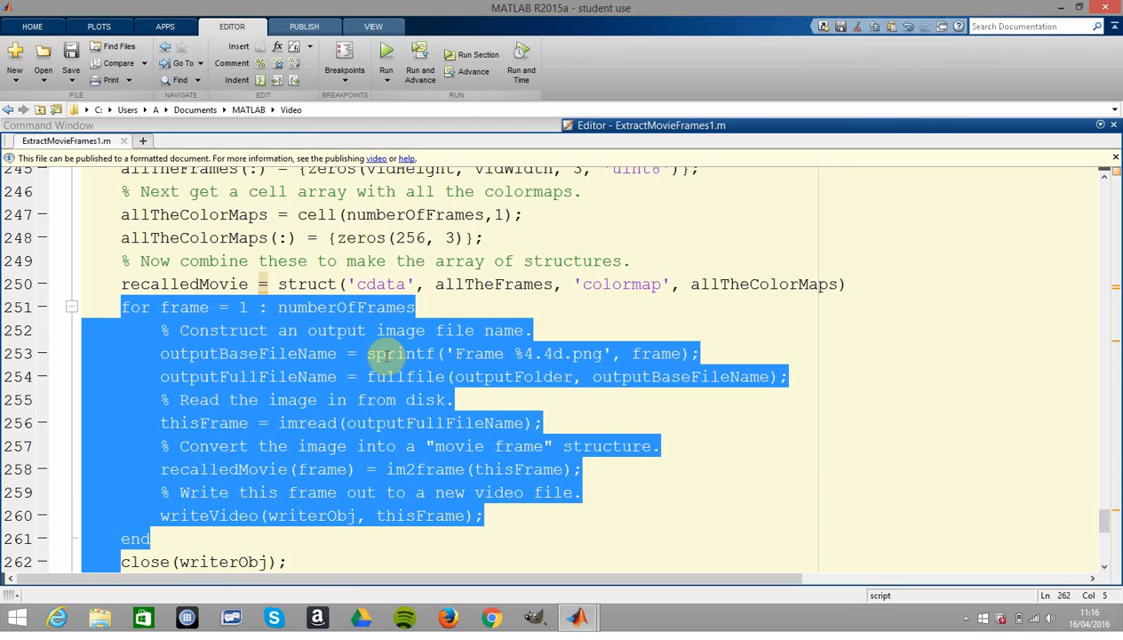
{"action": "left_click", "coordinate": [124, 331]}
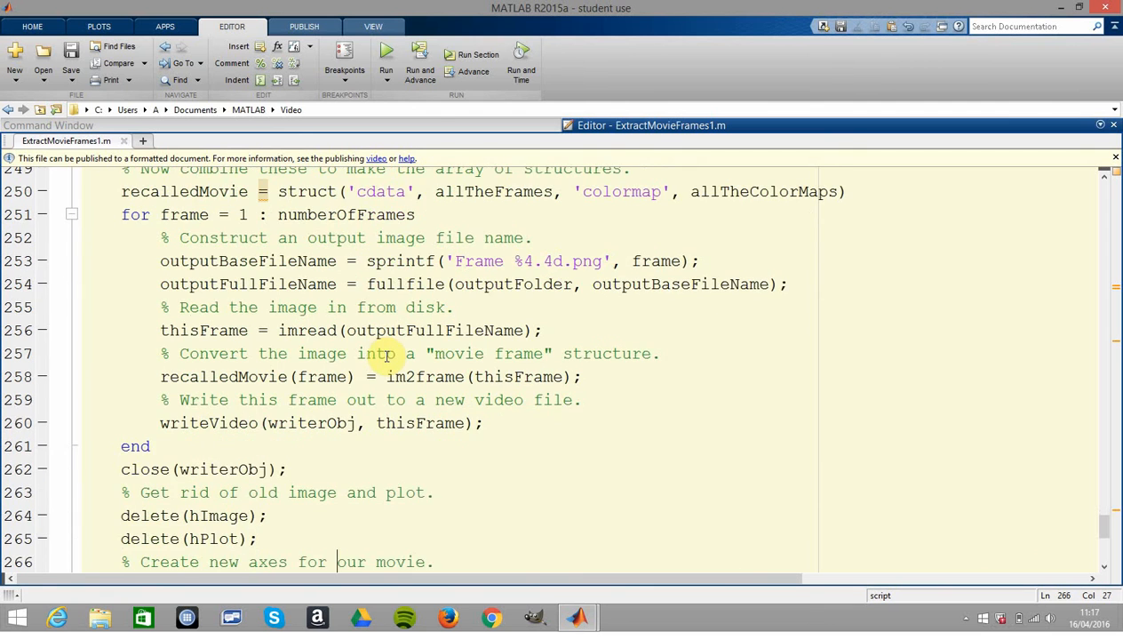
- Scroll the editor to lines 263–280 showing movie(recalledMovie), msgbox and the catch ME block
{"action": "scroll", "scroll_direction": "down", "scroll_amount": 3}
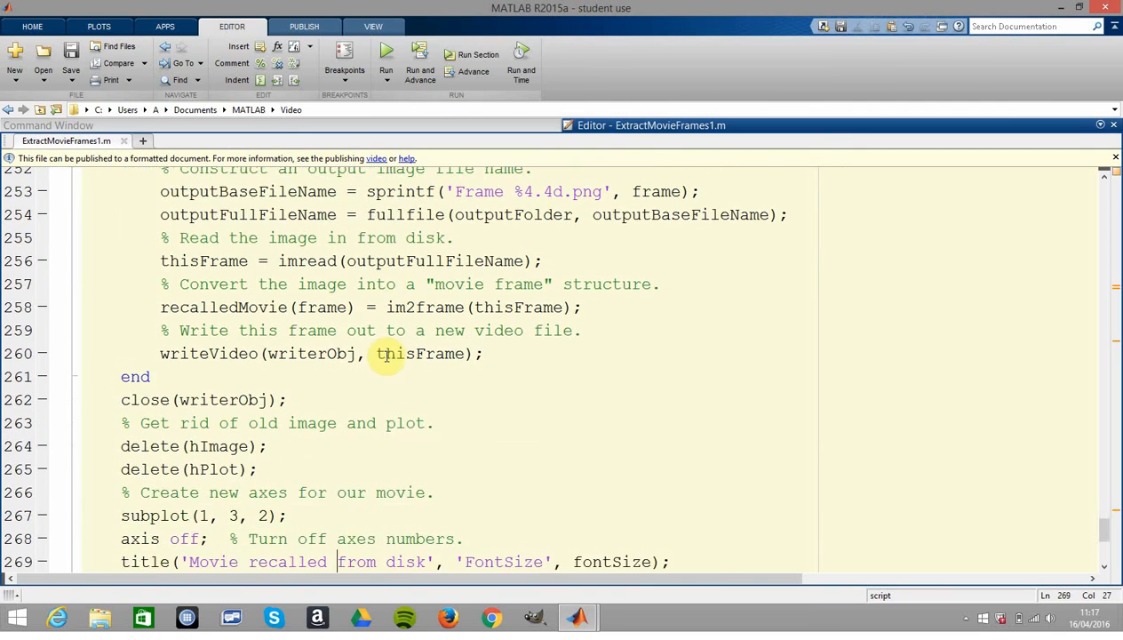
{"action": "scroll", "scroll_direction": "down", "scroll_amount": 3}
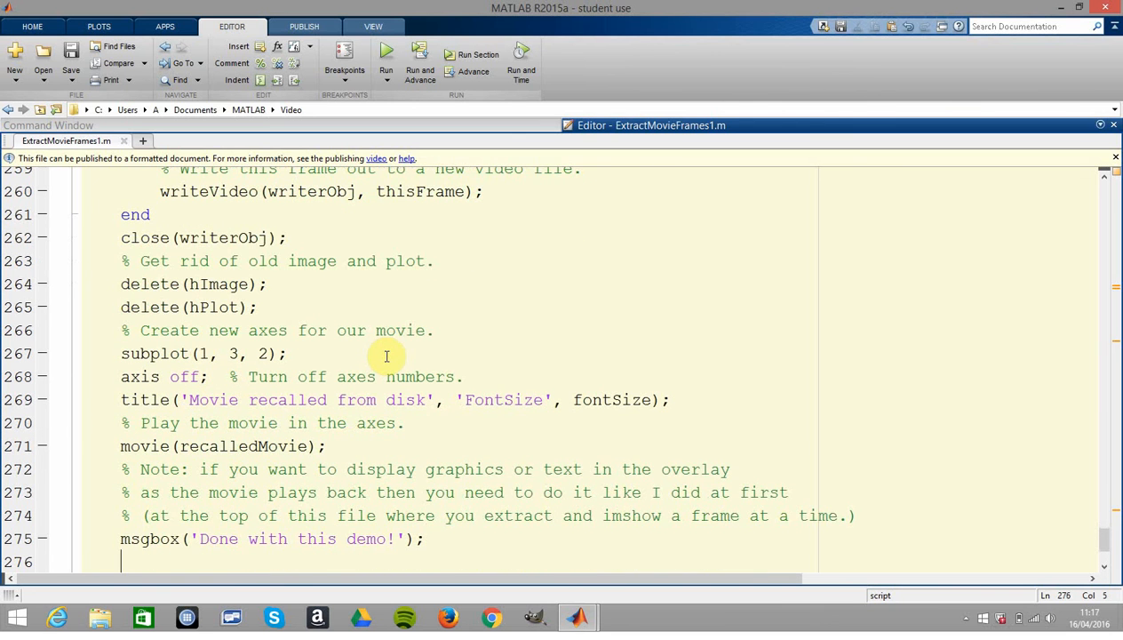
{"action": "scroll", "scroll_direction": "down", "scroll_amount": 3}
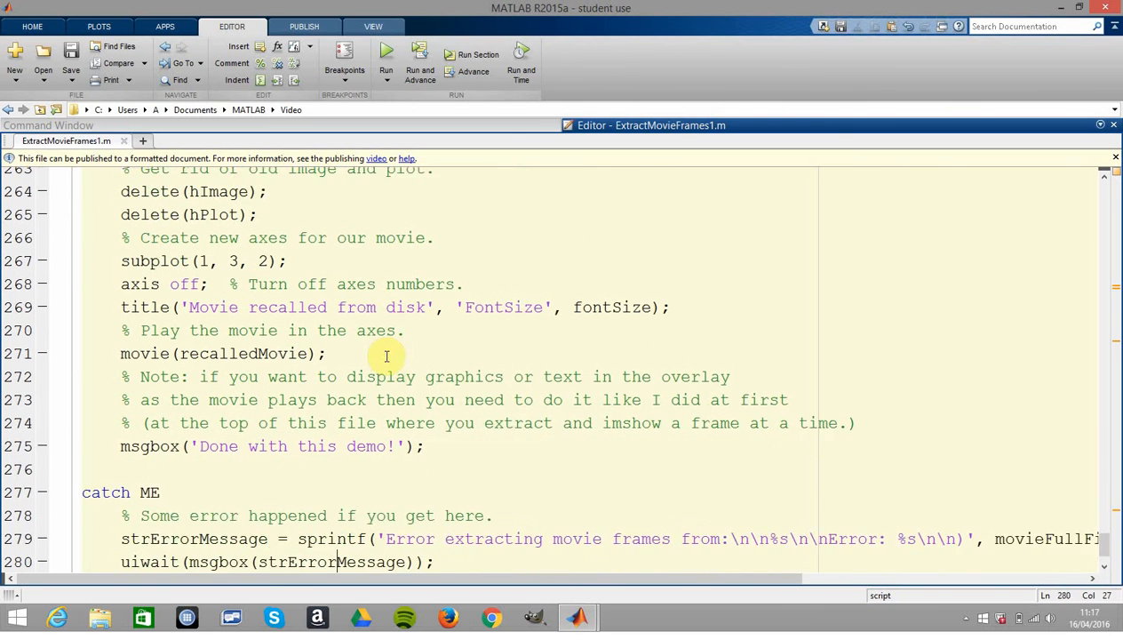